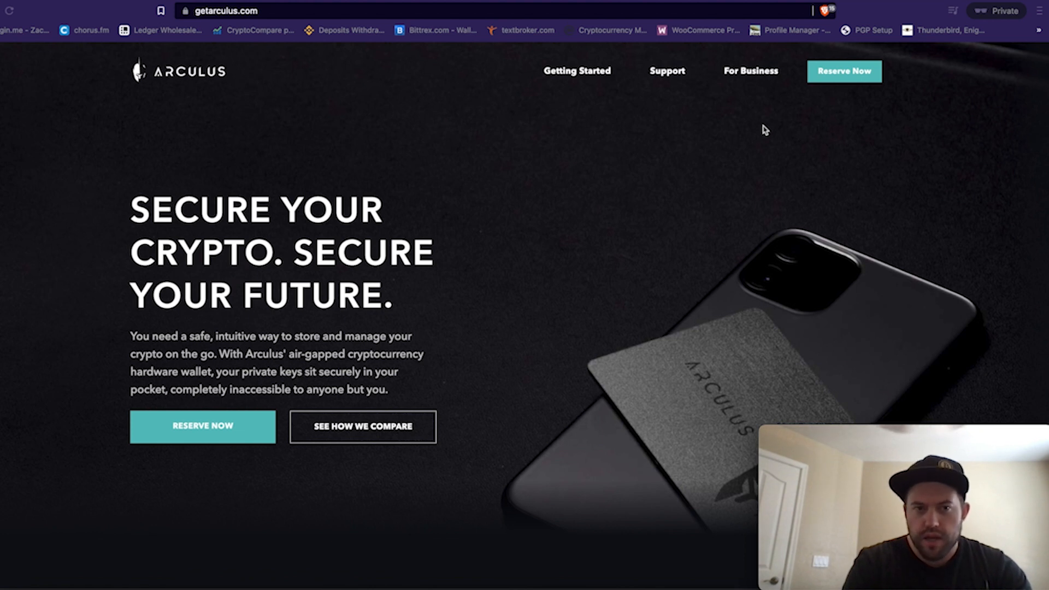
{"action": "mouse_move", "coordinate": [566, 195]}
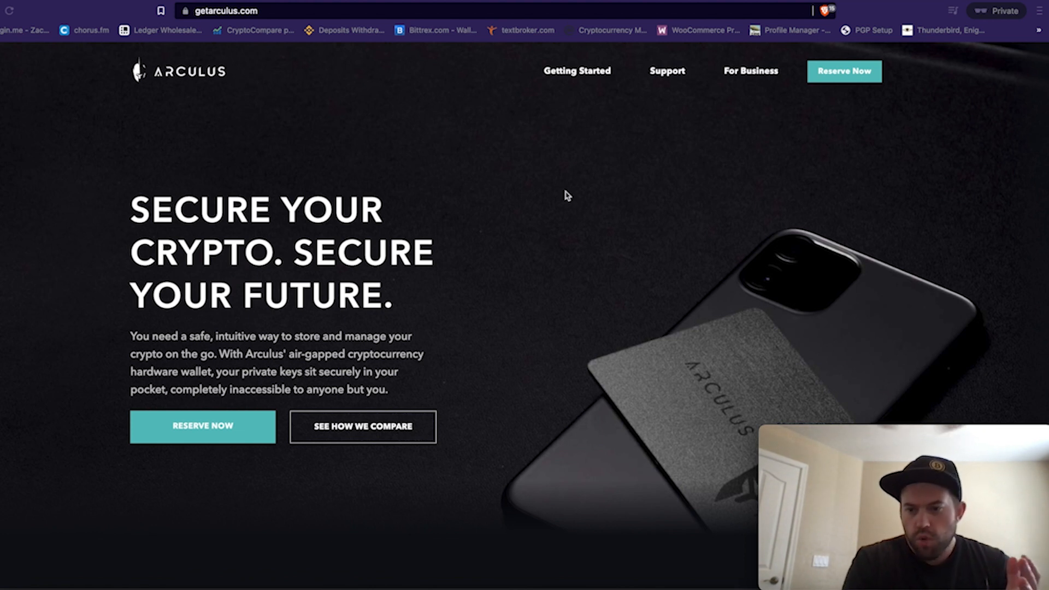
{"action": "mouse_move", "coordinate": [548, 271]}
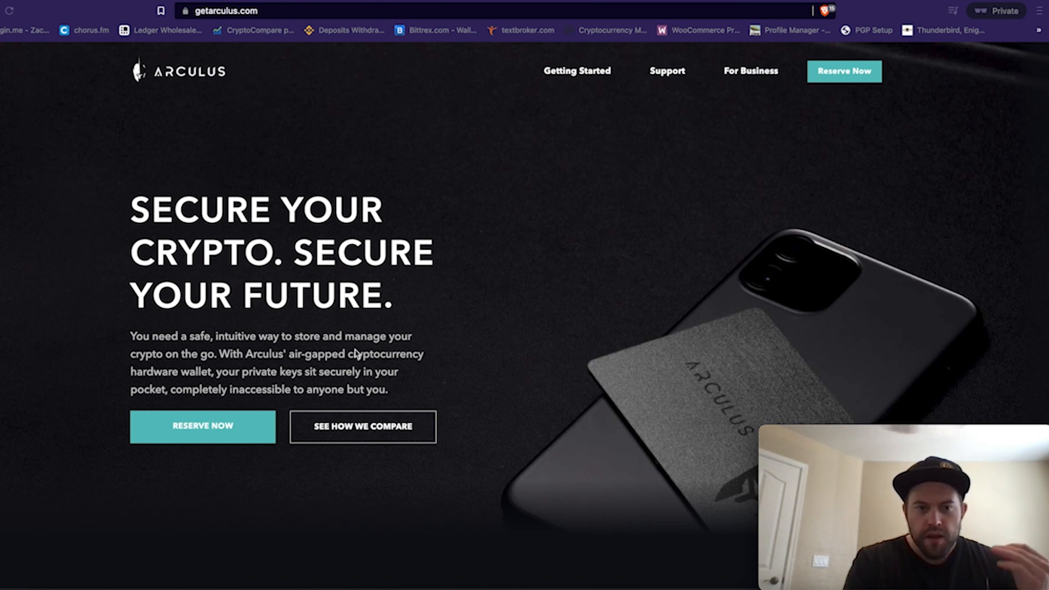
{"action": "mouse_move", "coordinate": [520, 332]}
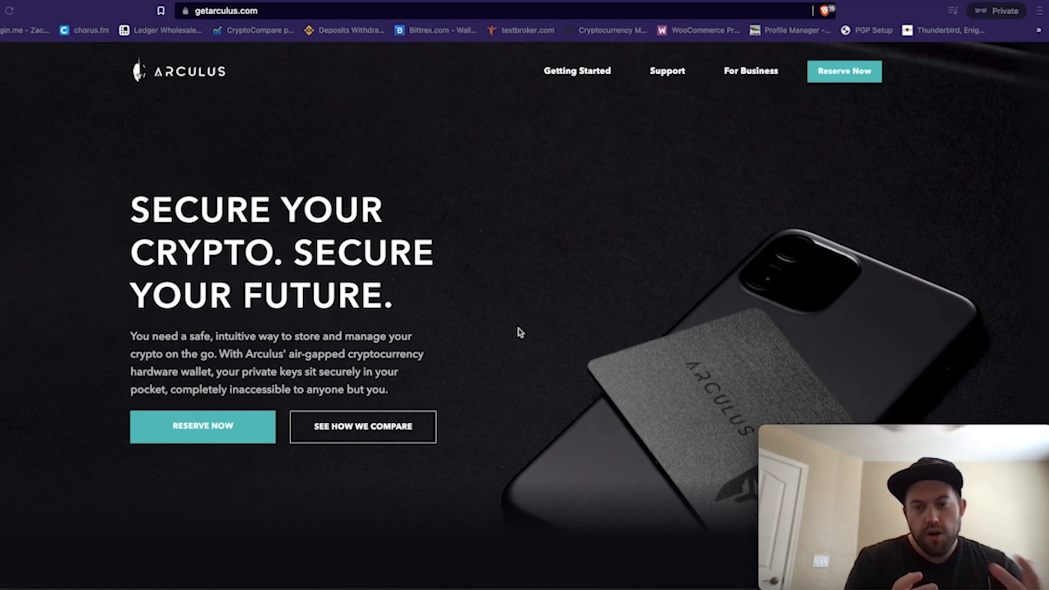
Scroll the homepage down from the hero until the ARCULUS Creator Story video appears.
{"action": "scroll", "scroll_direction": "down", "scroll_amount": 3}
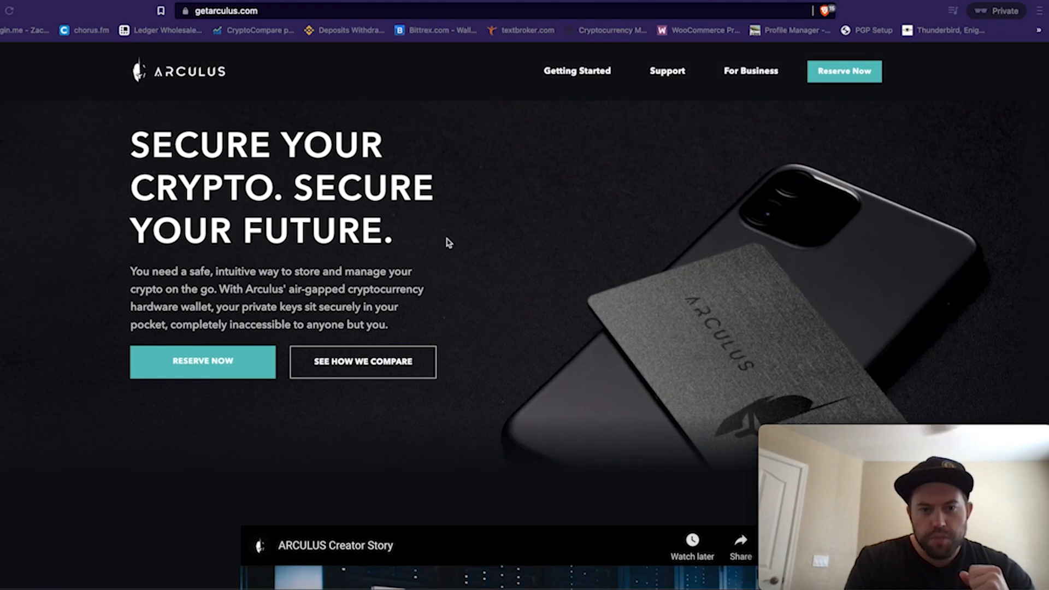
{"action": "mouse_move", "coordinate": [302, 284]}
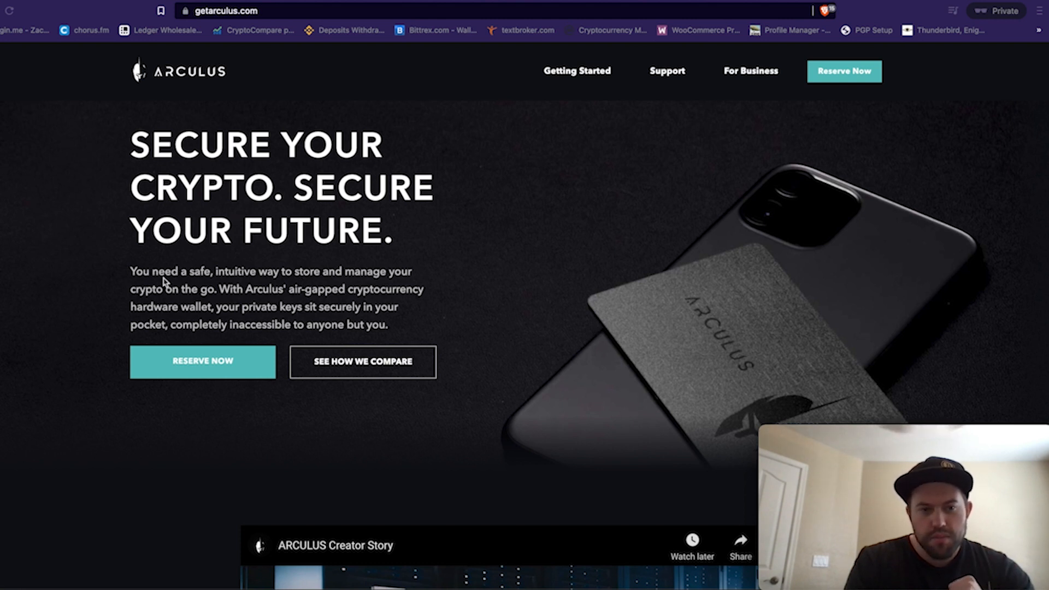
{"action": "mouse_move", "coordinate": [395, 287]}
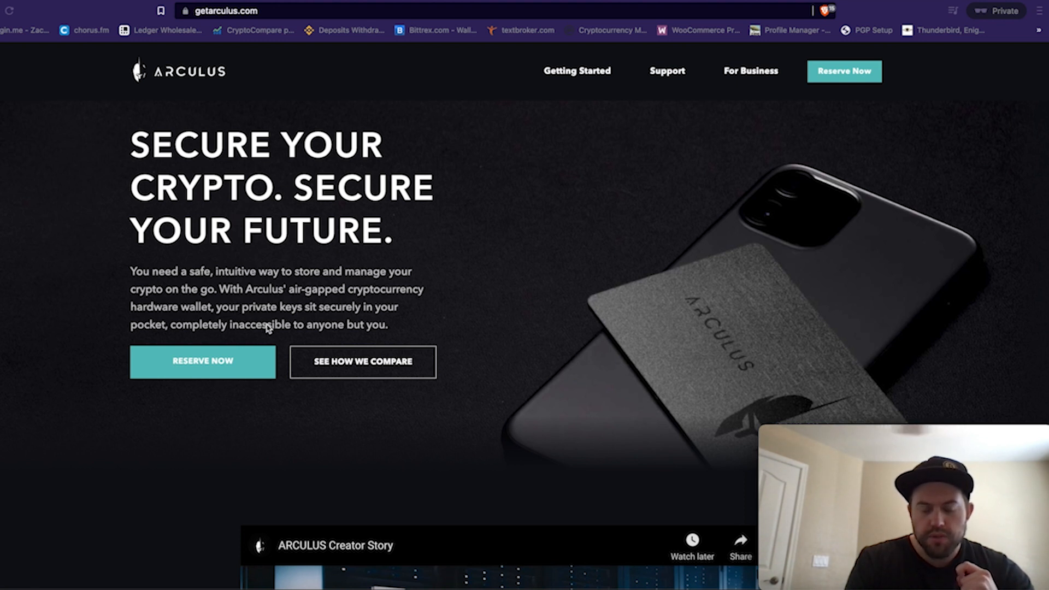
{"action": "mouse_move", "coordinate": [288, 342]}
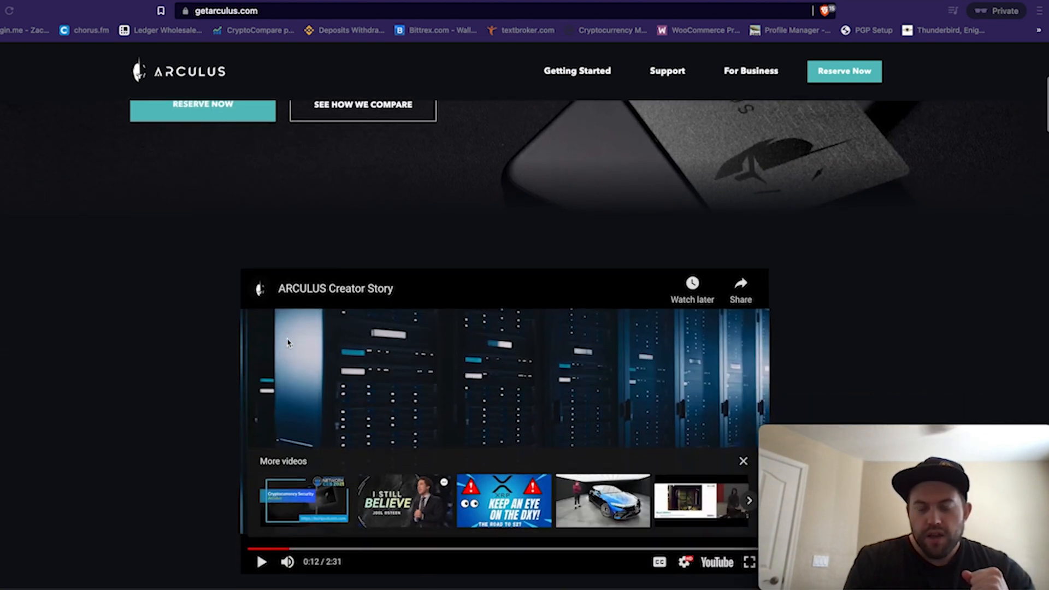
Scroll past the Creator Story video to the biometric and six-digit PIN authentication cards.
{"action": "scroll", "scroll_direction": "down", "scroll_amount": 3}
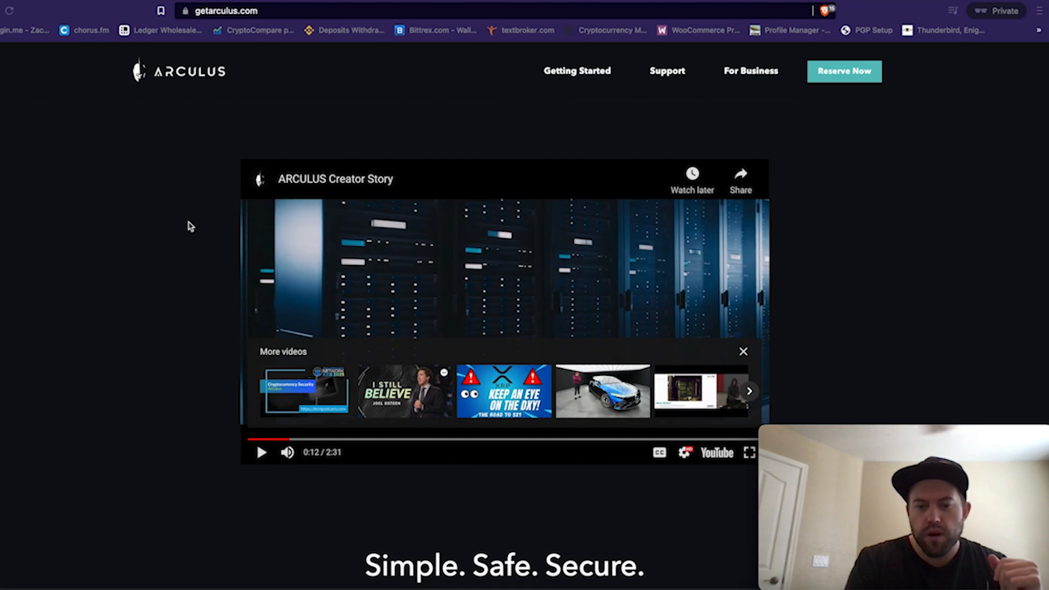
{"action": "scroll", "scroll_direction": "down", "scroll_amount": 3}
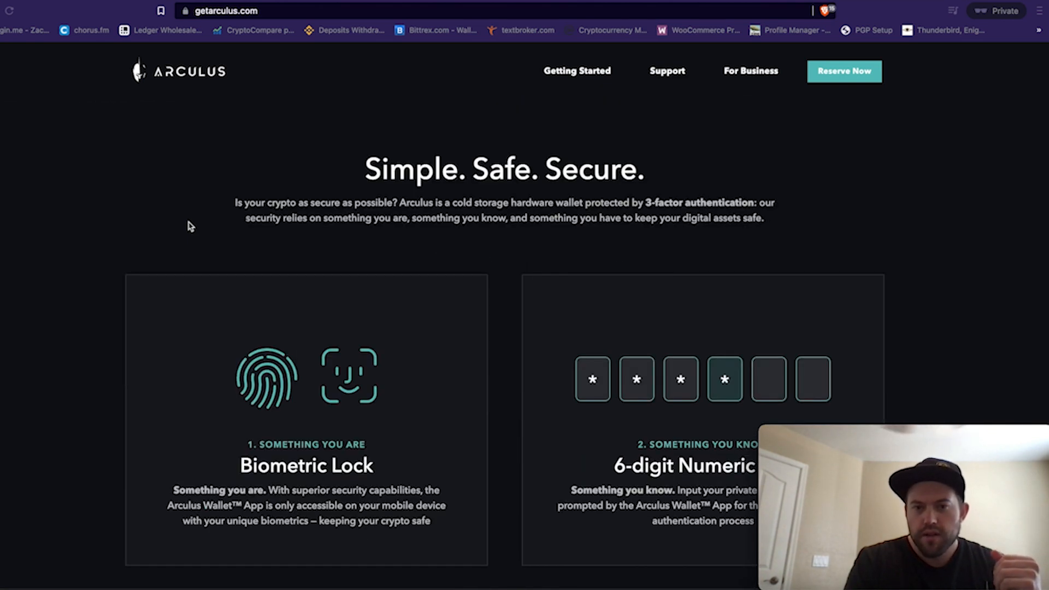
{"action": "scroll", "scroll_direction": "down", "scroll_amount": 3}
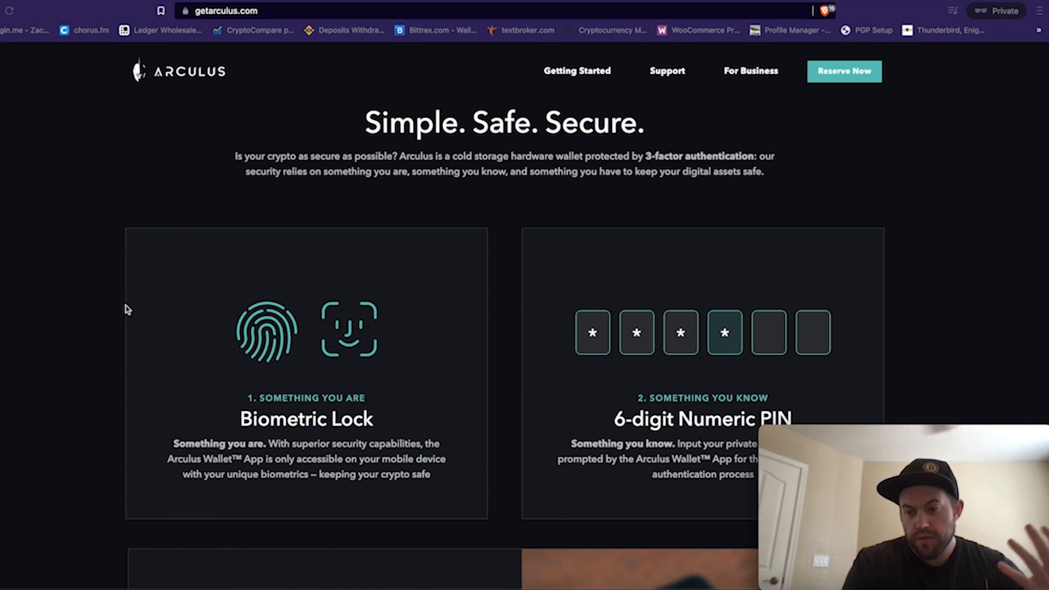
Scroll past the Arculus Key Card cold-storage panel toward the Air-Gapped Technology section.
{"action": "scroll", "scroll_direction": "down", "scroll_amount": 3}
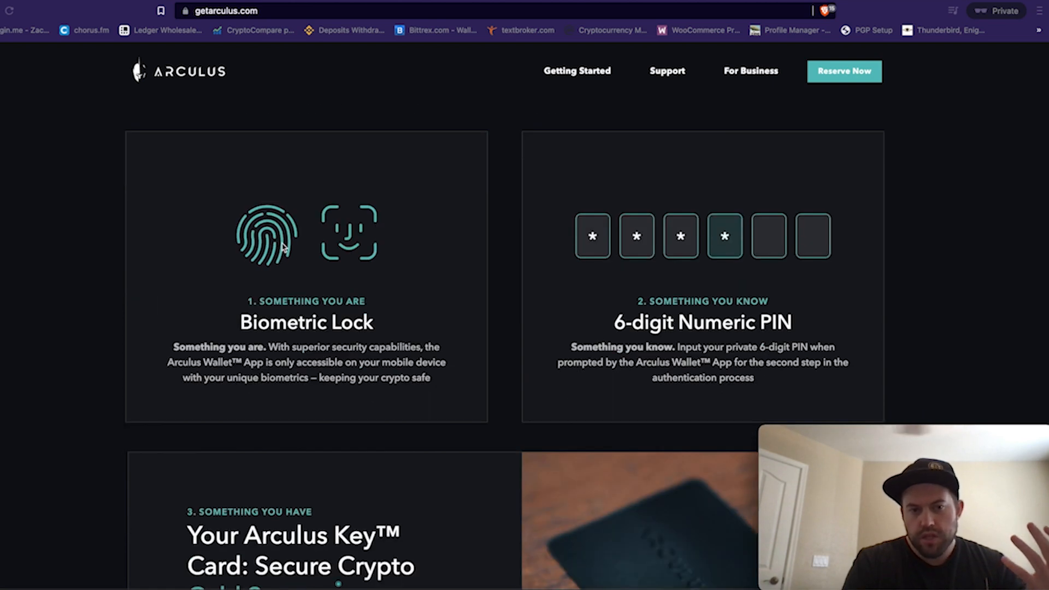
{"action": "scroll", "scroll_direction": "down", "scroll_amount": 3}
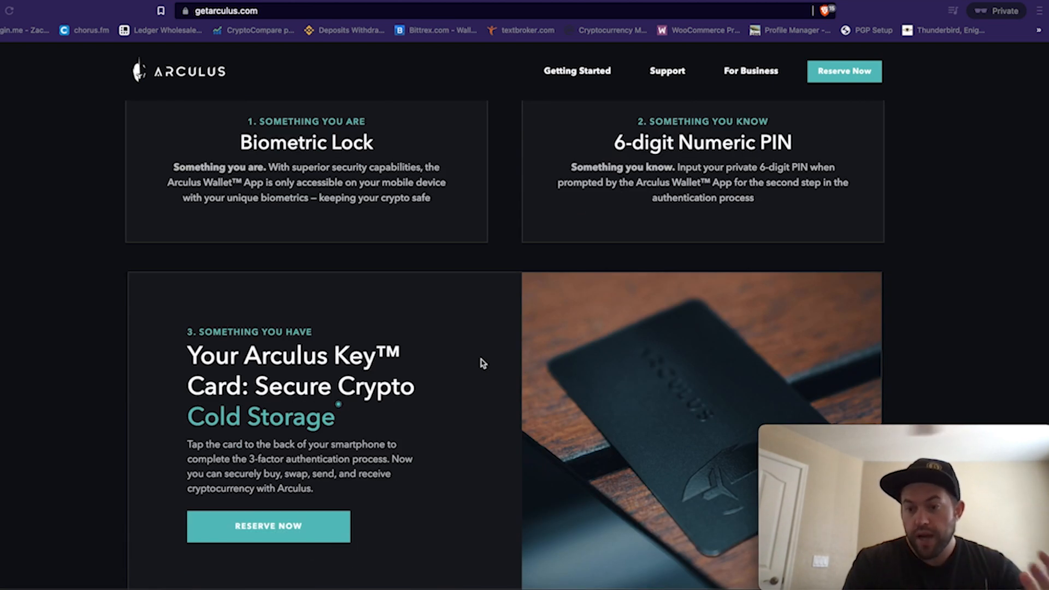
{"action": "scroll", "scroll_direction": "down", "scroll_amount": 3}
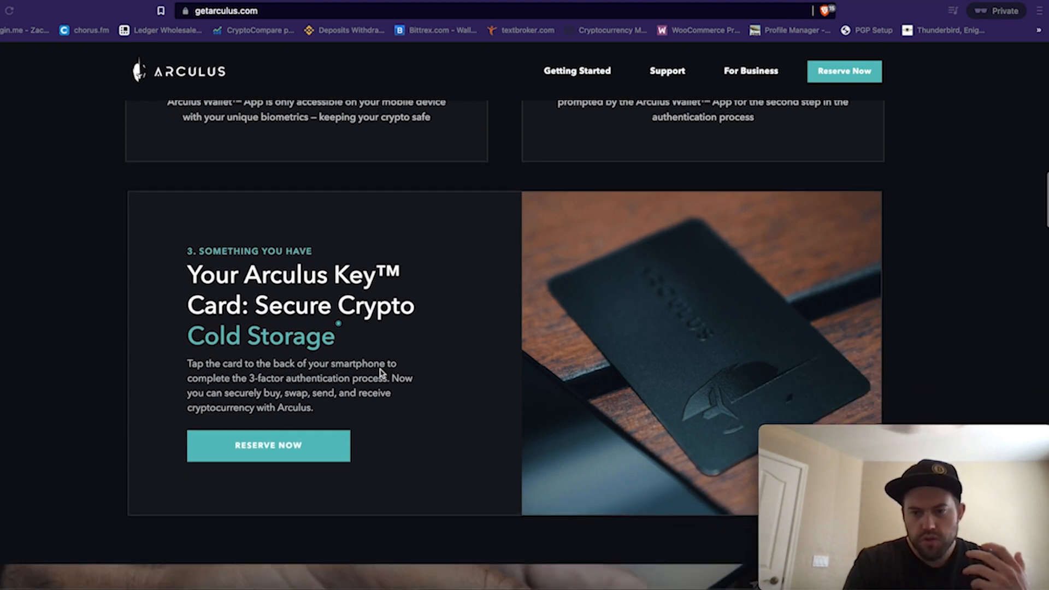
{"action": "mouse_move", "coordinate": [735, 373]}
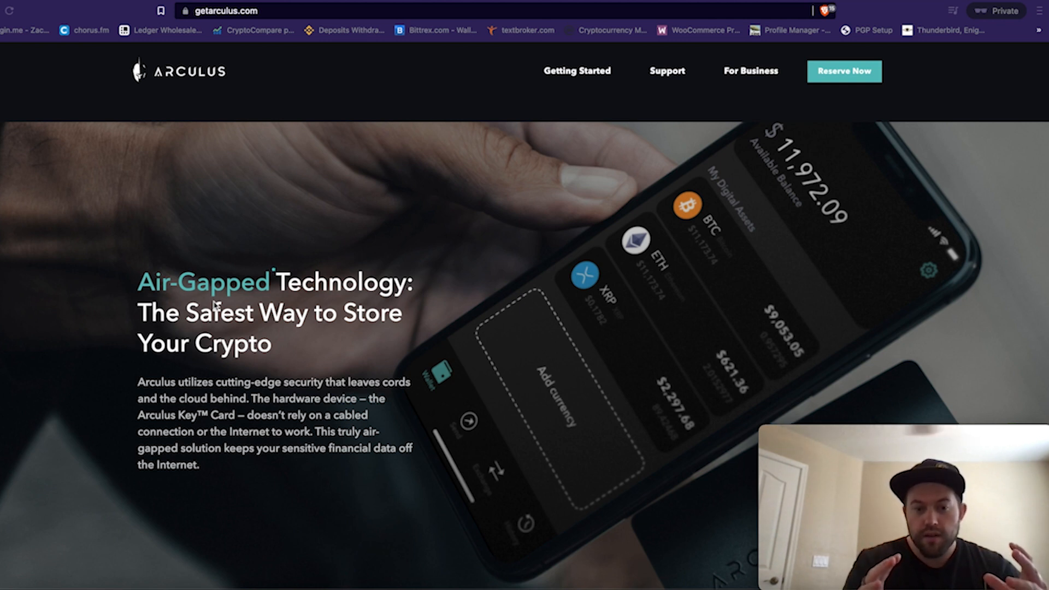
Scroll through 'Smarter & Safer Cryptocurrency Security' and 'Hardware Wallets' to the Questions block.
{"action": "scroll", "scroll_direction": "down", "scroll_amount": 3}
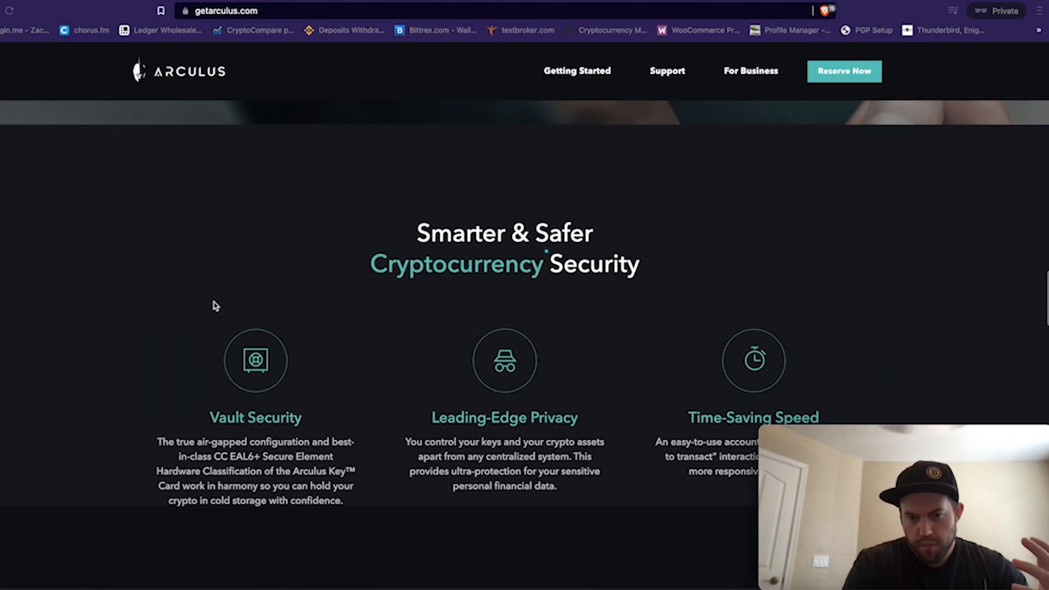
{"action": "scroll", "scroll_direction": "down", "scroll_amount": 3}
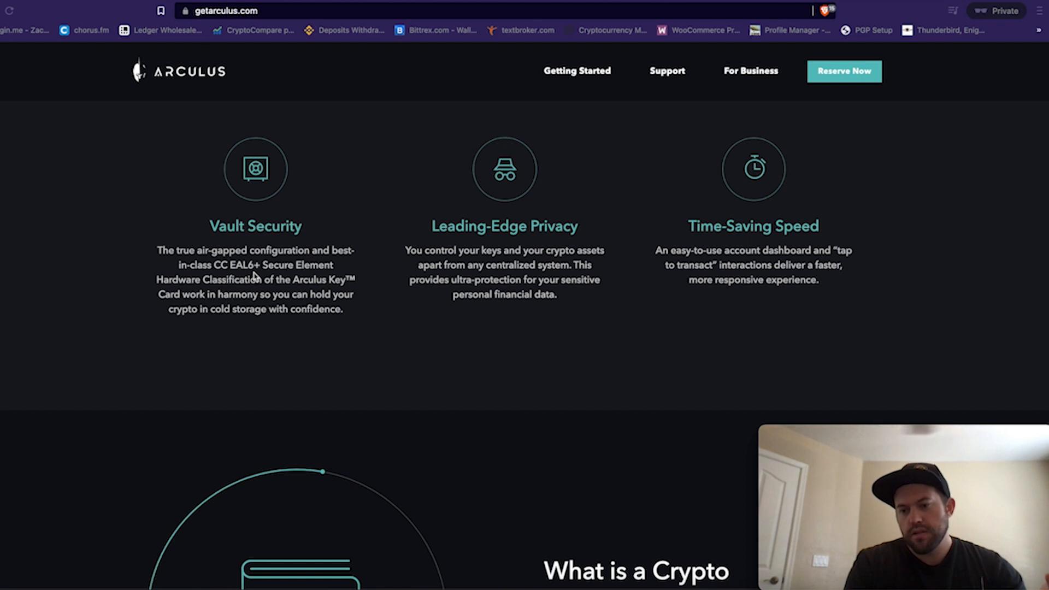
{"action": "mouse_move", "coordinate": [260, 293]}
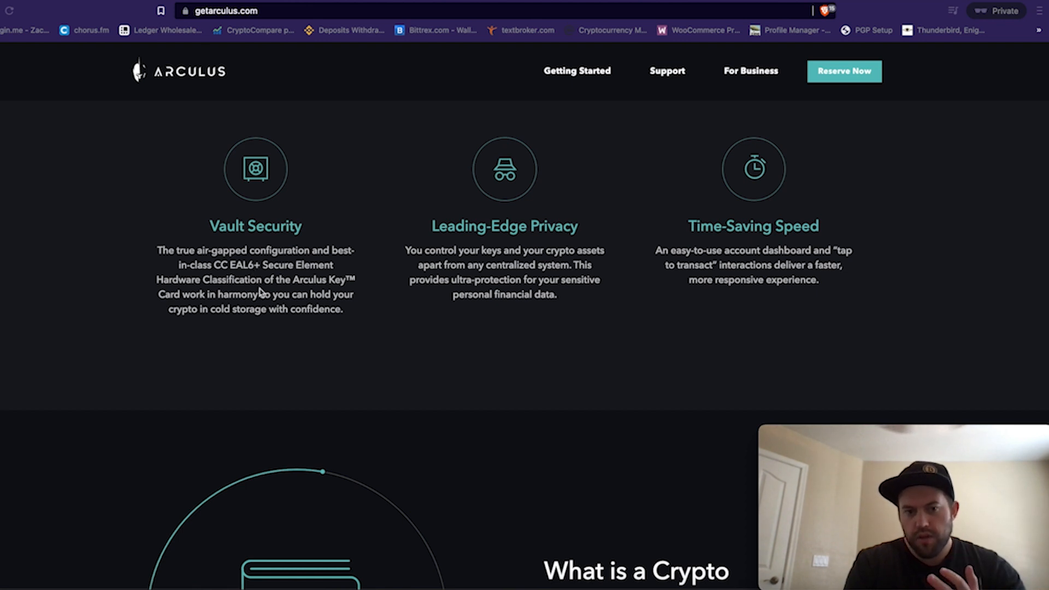
{"action": "scroll", "scroll_direction": "down", "scroll_amount": 3}
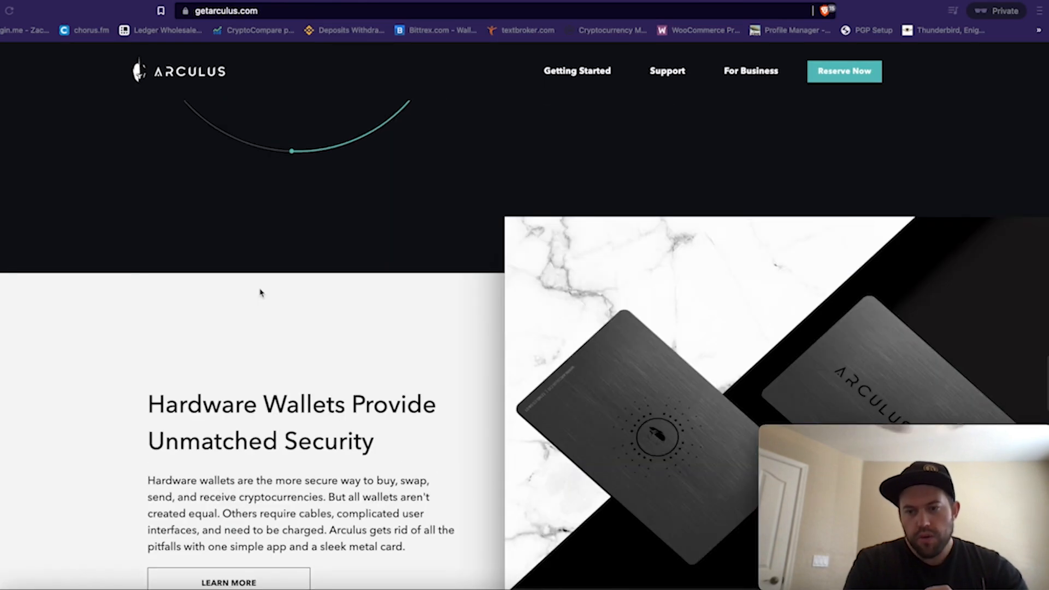
{"action": "scroll", "scroll_direction": "down", "scroll_amount": 3}
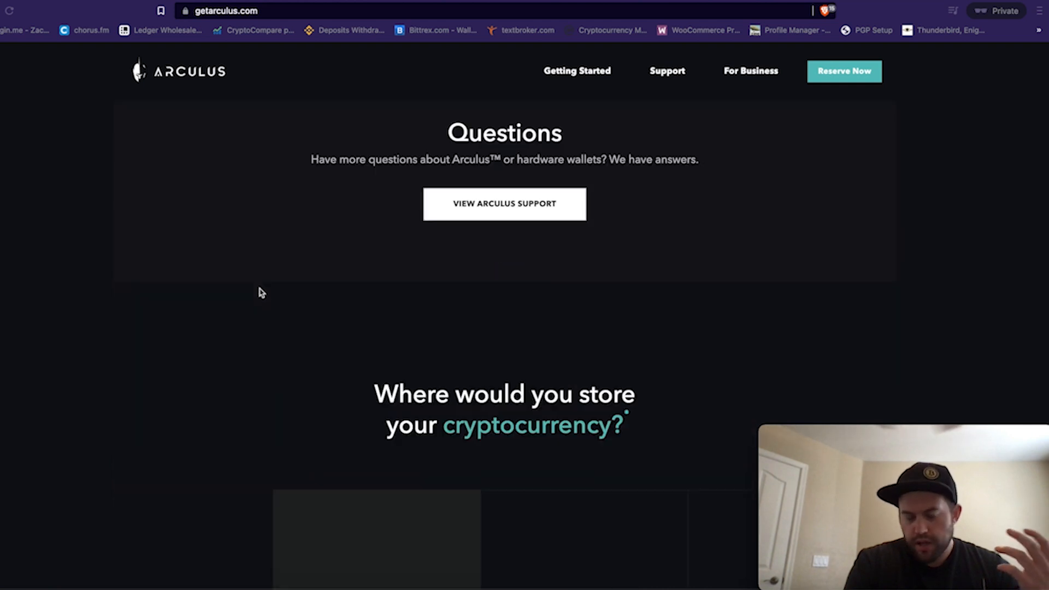
Scroll past the wallet comparison table to the Arculus for Business block and footer.
{"action": "scroll", "scroll_direction": "down", "scroll_amount": 3}
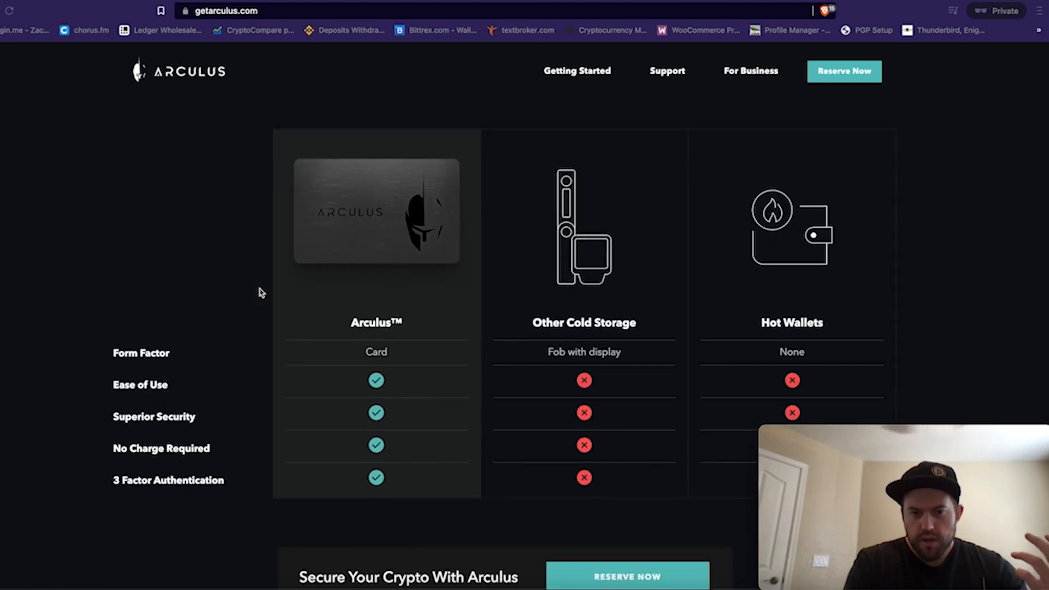
{"action": "scroll", "scroll_direction": "down", "scroll_amount": 3}
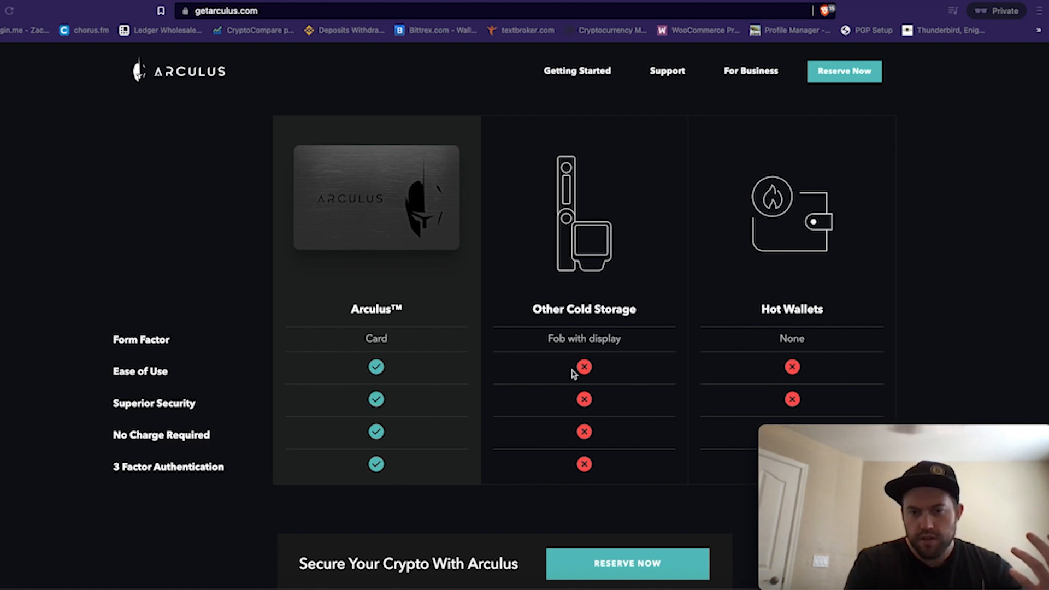
{"action": "mouse_move", "coordinate": [605, 264]}
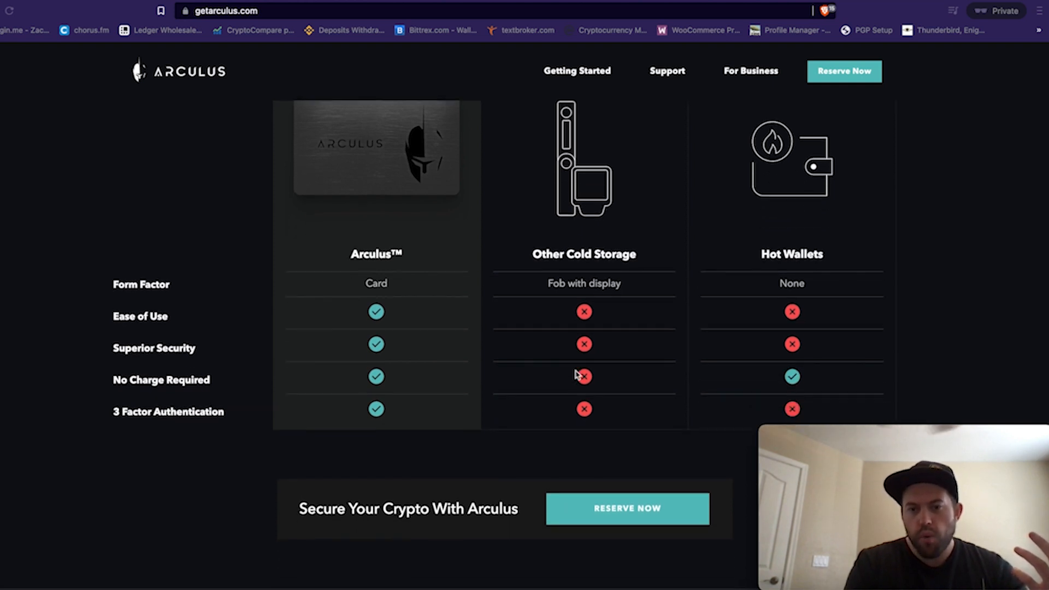
{"action": "scroll", "scroll_direction": "down", "scroll_amount": 3}
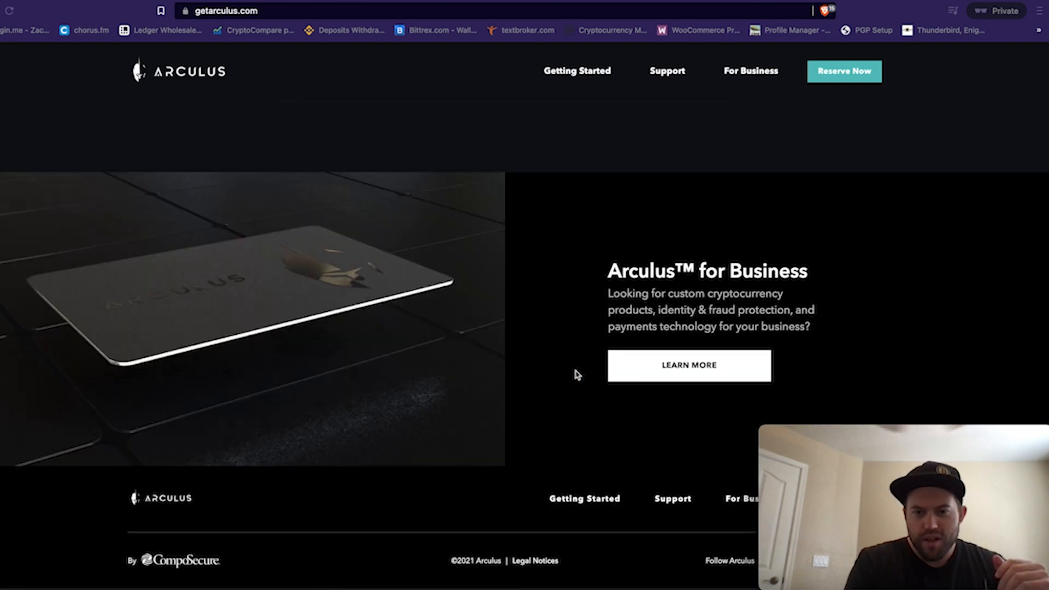
{"action": "mouse_move", "coordinate": [260, 515]}
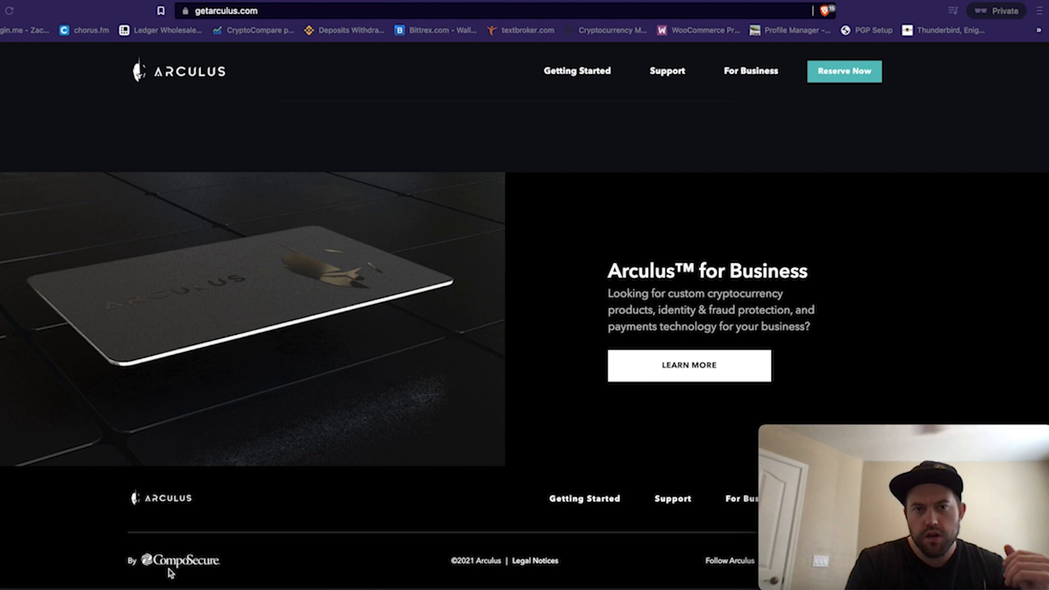
{"action": "mouse_move", "coordinate": [469, 204]}
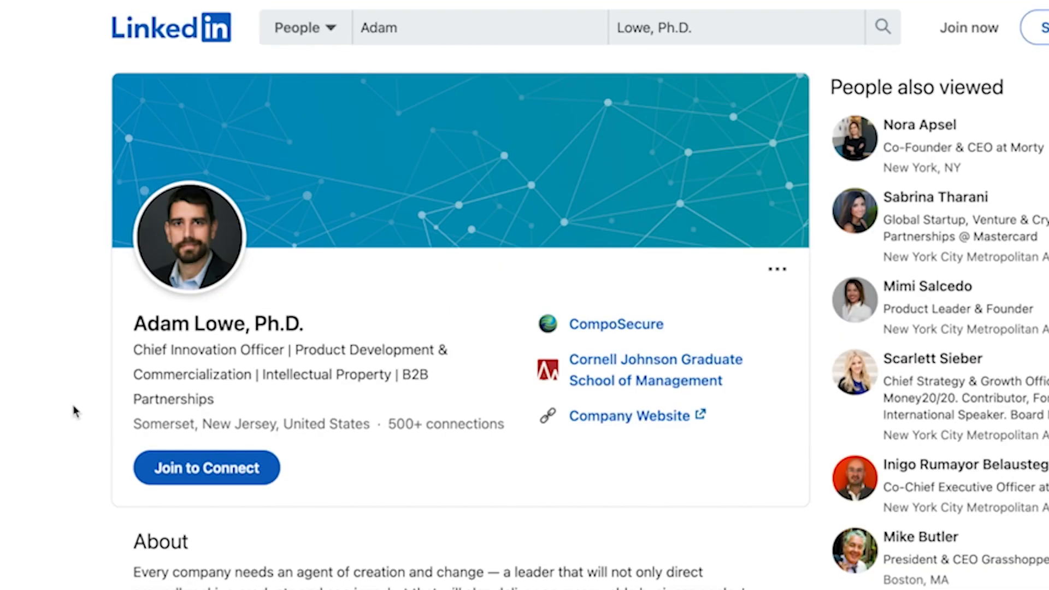
{"action": "mouse_move", "coordinate": [184, 369]}
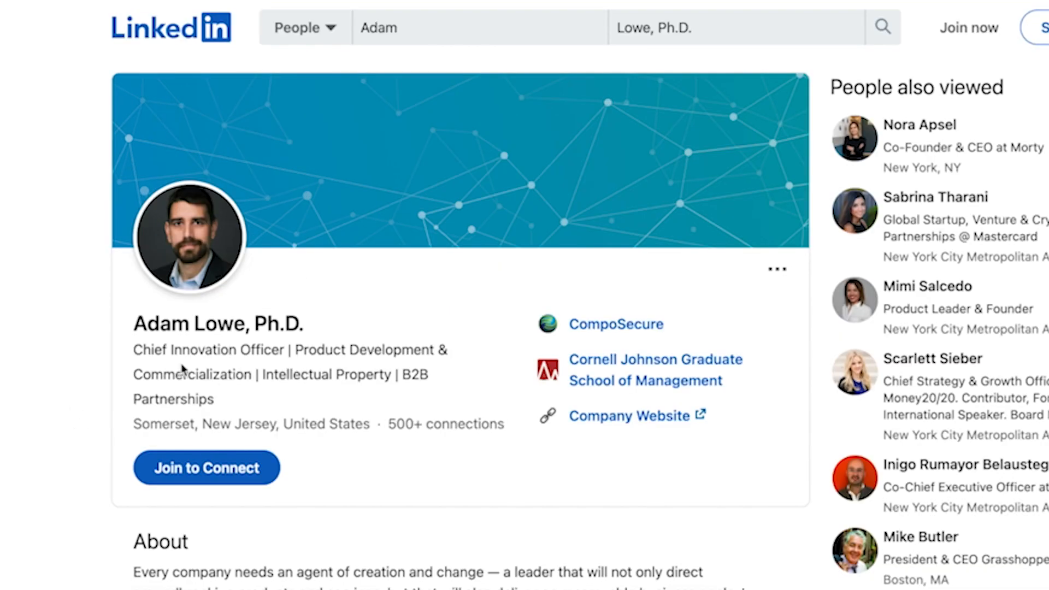
{"action": "mouse_move", "coordinate": [615, 324]}
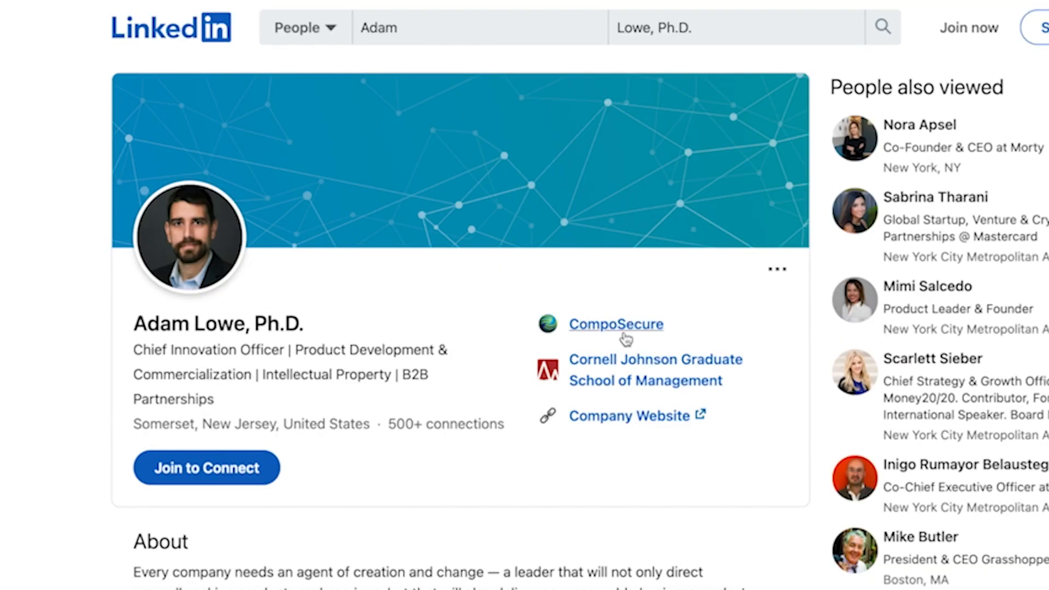
{"action": "mouse_move", "coordinate": [580, 303]}
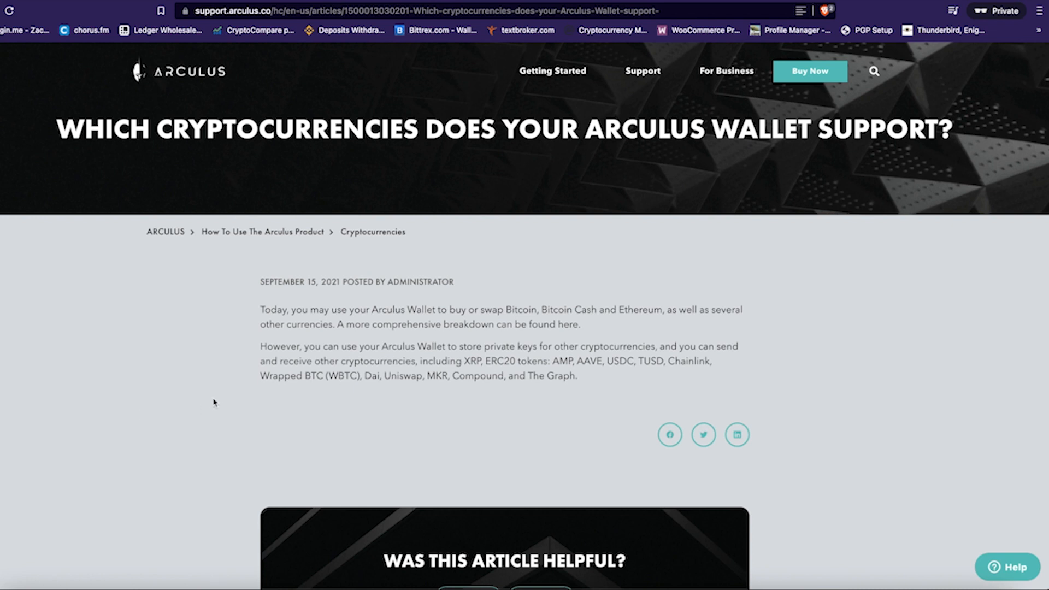
{"action": "mouse_move", "coordinate": [297, 293]}
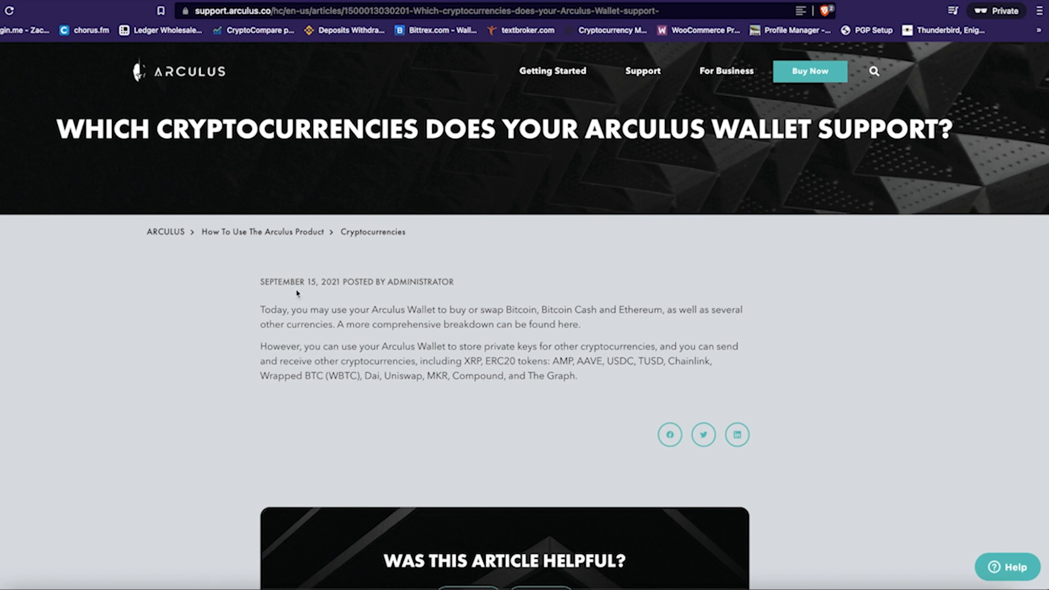
{"action": "mouse_move", "coordinate": [240, 383]}
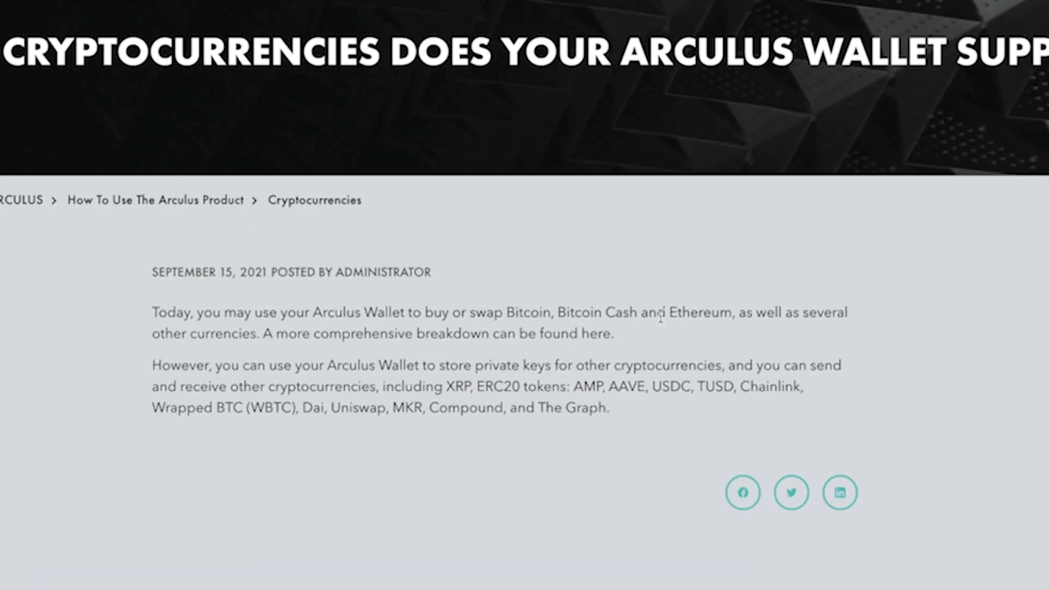
{"action": "mouse_move", "coordinate": [759, 318]}
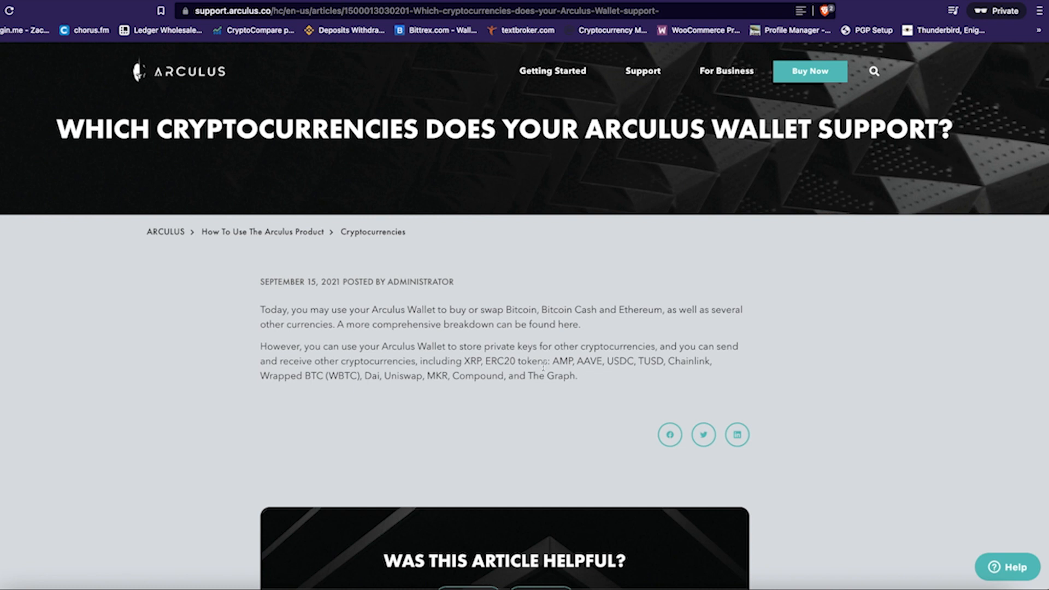
{"action": "scroll", "scroll_direction": "down", "scroll_amount": 3}
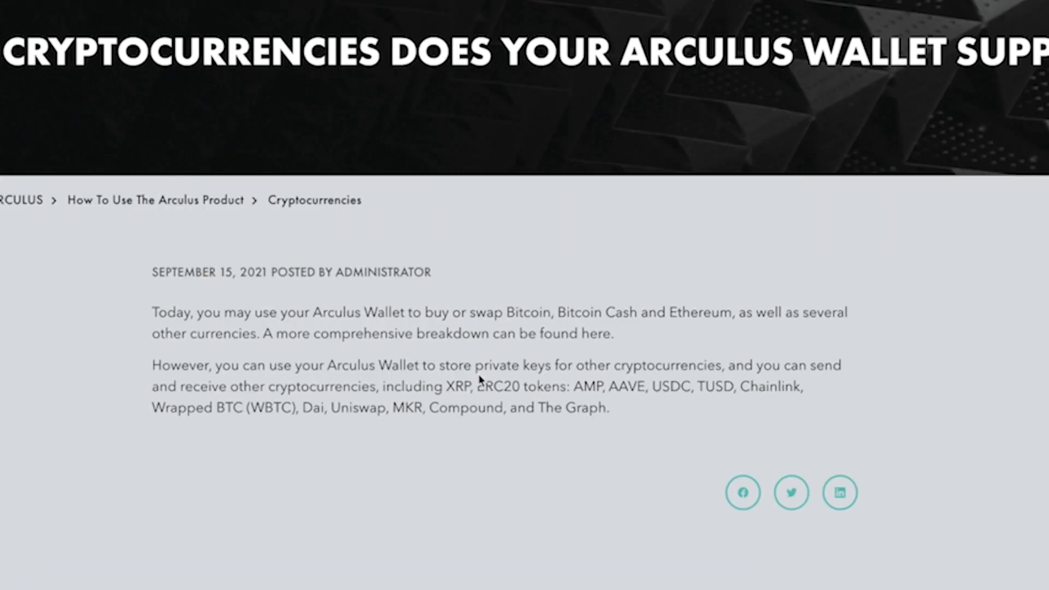
{"action": "mouse_move", "coordinate": [746, 382]}
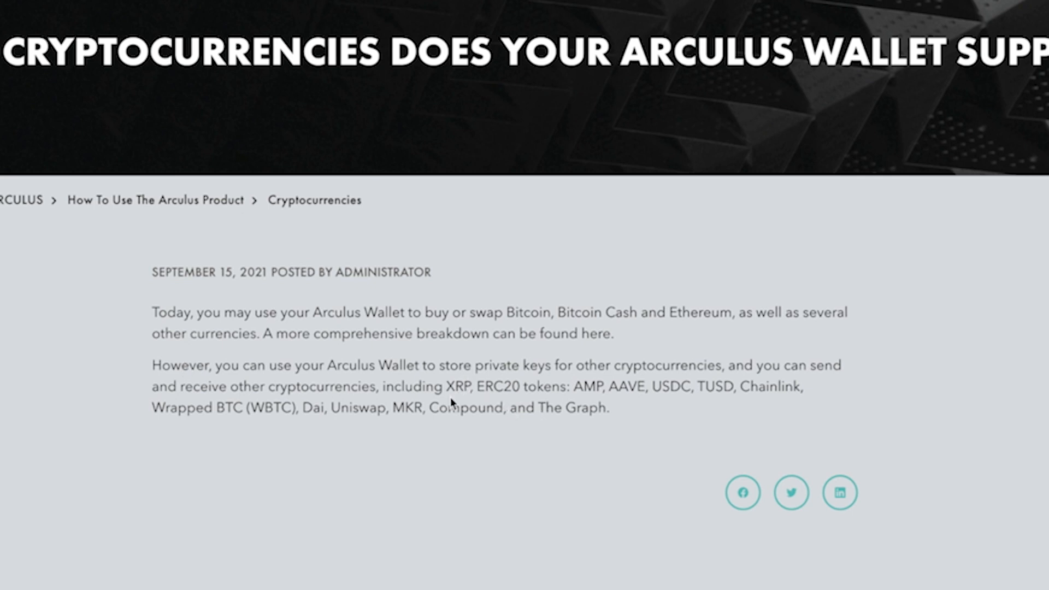
{"action": "mouse_move", "coordinate": [622, 402]}
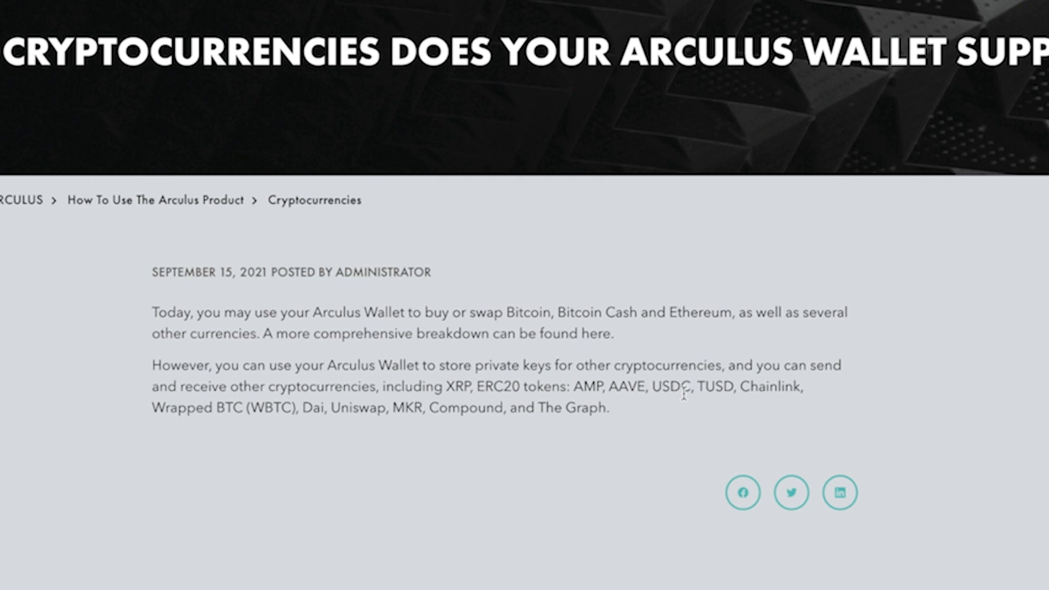
{"action": "mouse_move", "coordinate": [776, 387]}
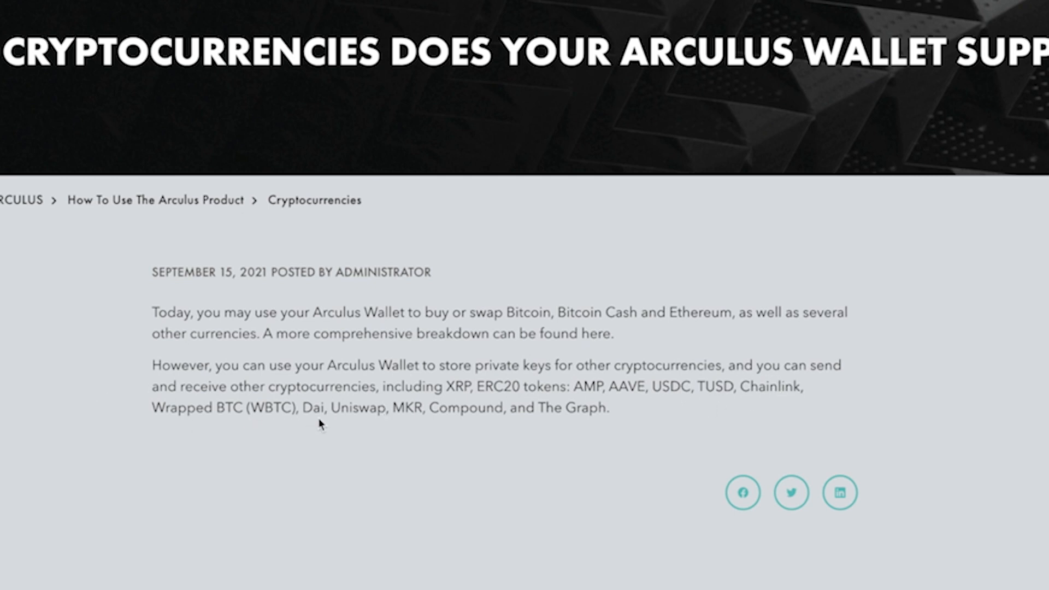
{"action": "mouse_move", "coordinate": [526, 425]}
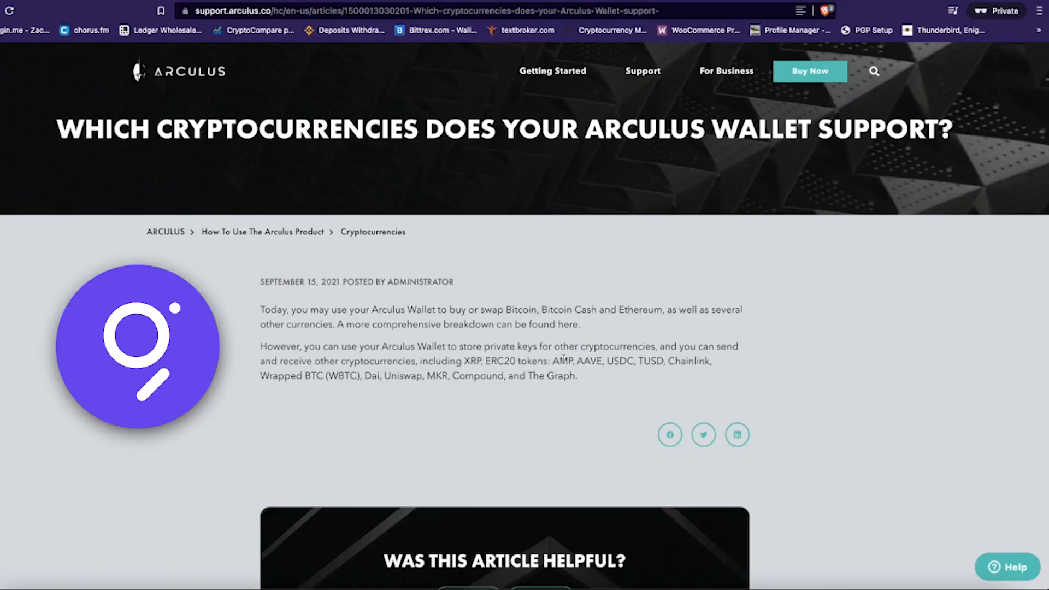
{"action": "mouse_move", "coordinate": [521, 416]}
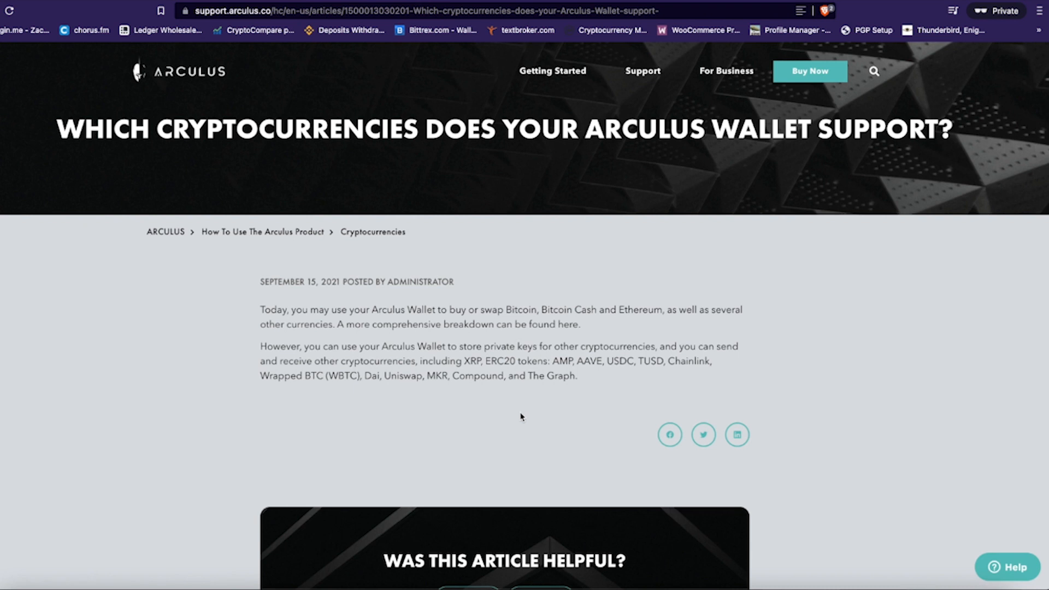
{"action": "scroll", "scroll_direction": "down", "scroll_amount": 3}
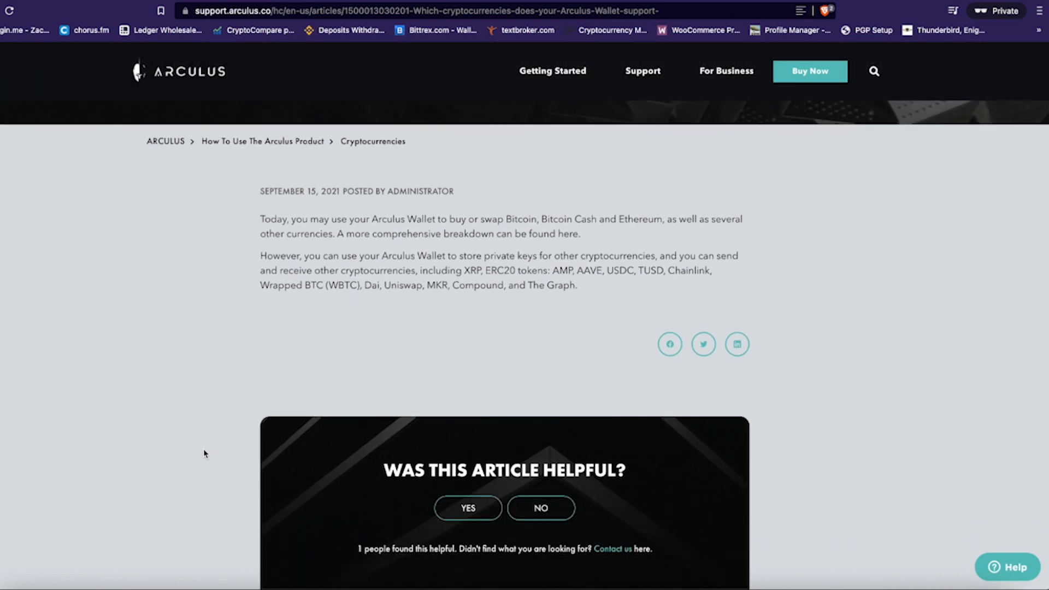
{"action": "scroll", "scroll_direction": "down", "scroll_amount": 3}
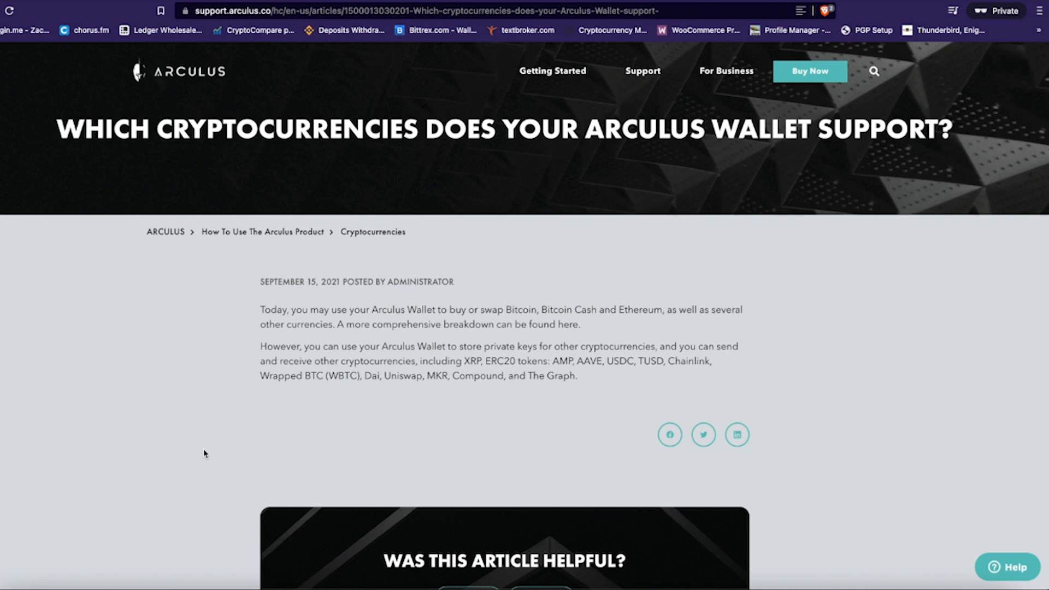
{"action": "mouse_move", "coordinate": [561, 405]}
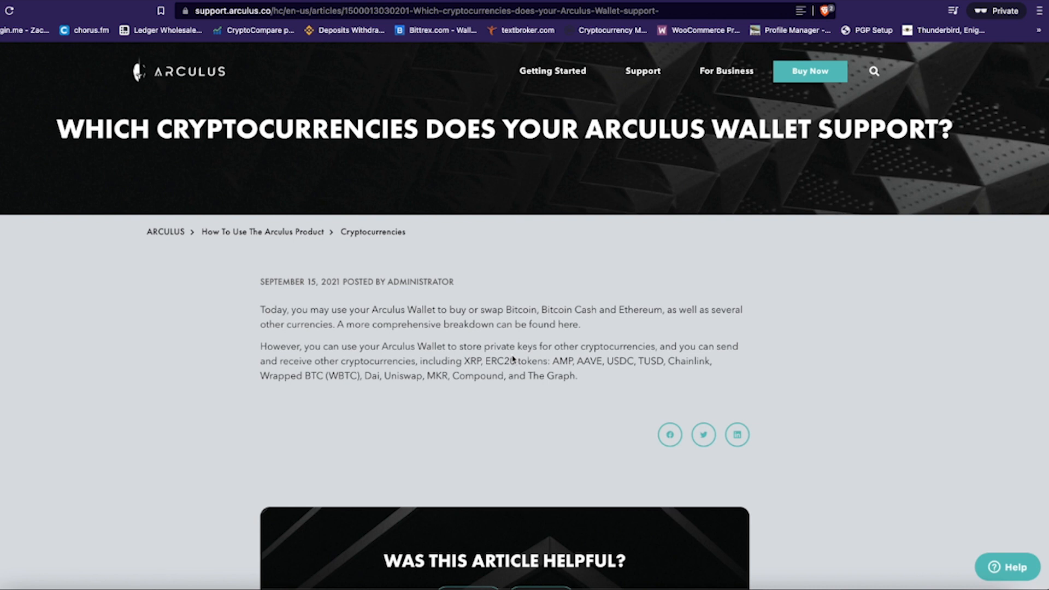
{"action": "mouse_move", "coordinate": [513, 373]}
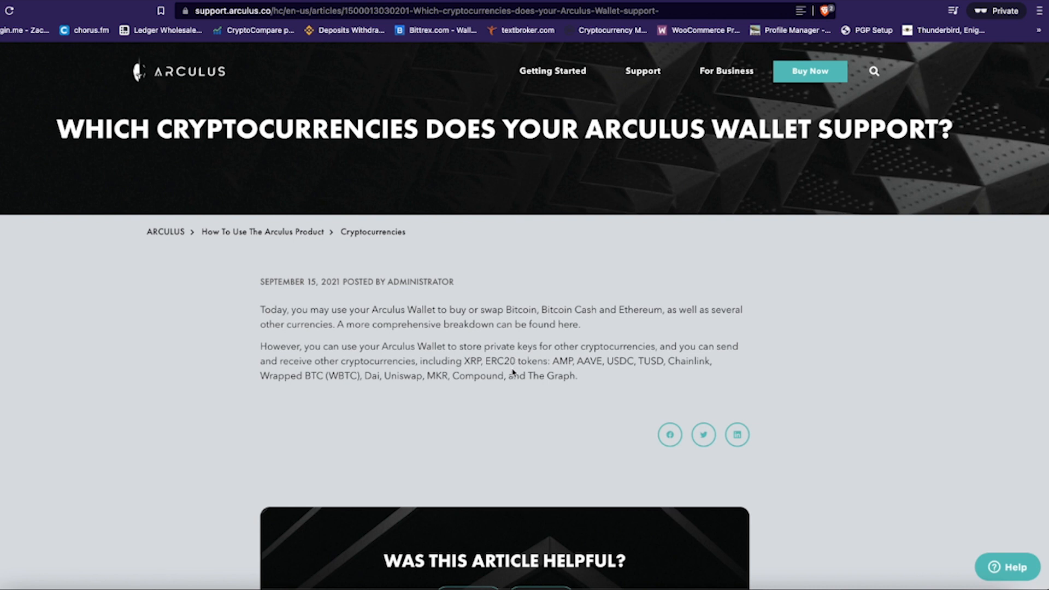
{"action": "mouse_move", "coordinate": [508, 397]}
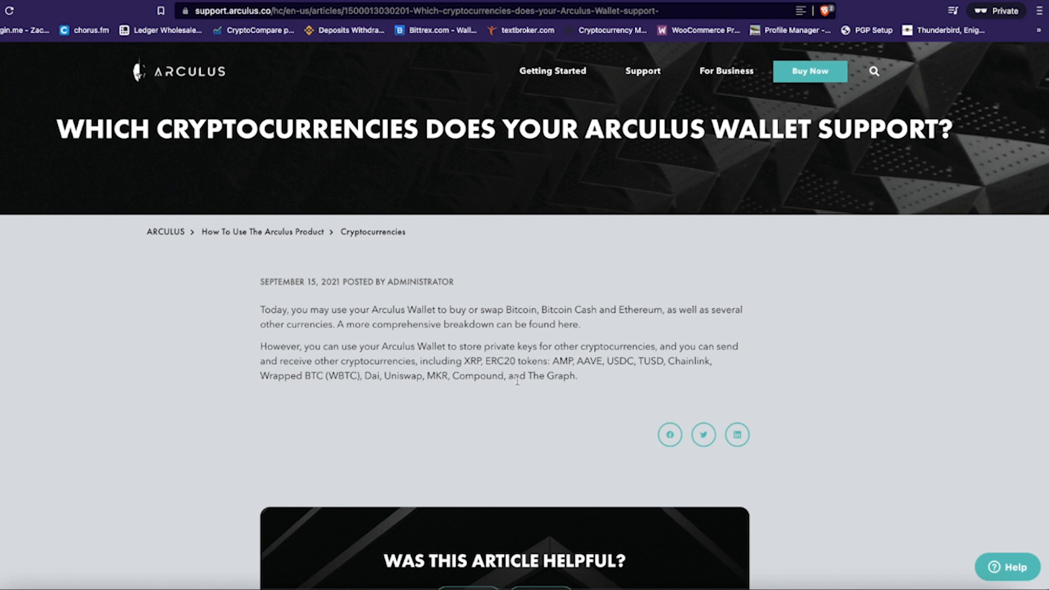
{"action": "mouse_move", "coordinate": [580, 366]}
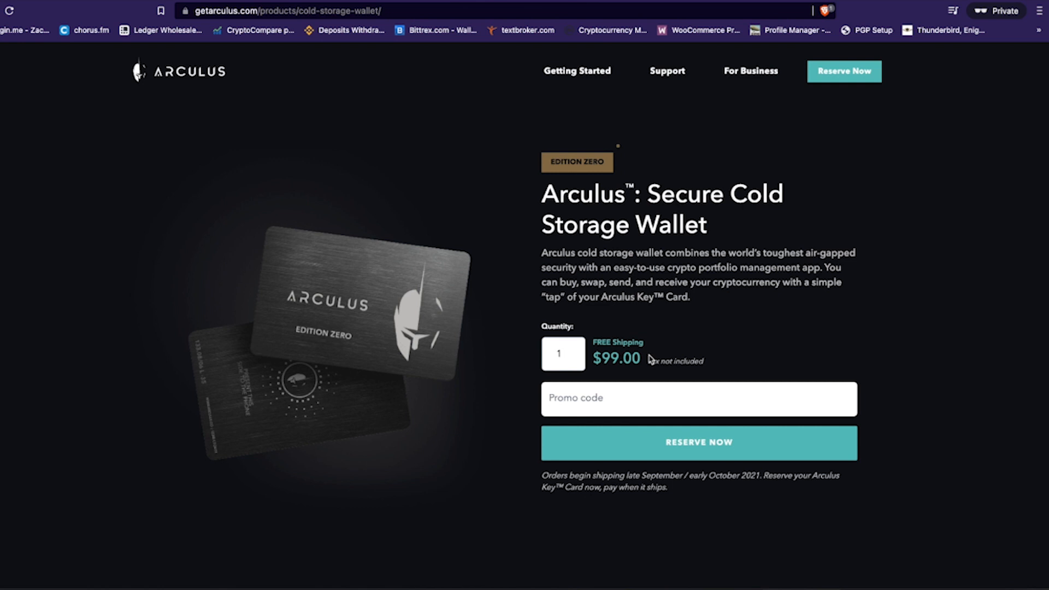
{"action": "mouse_move", "coordinate": [372, 497]}
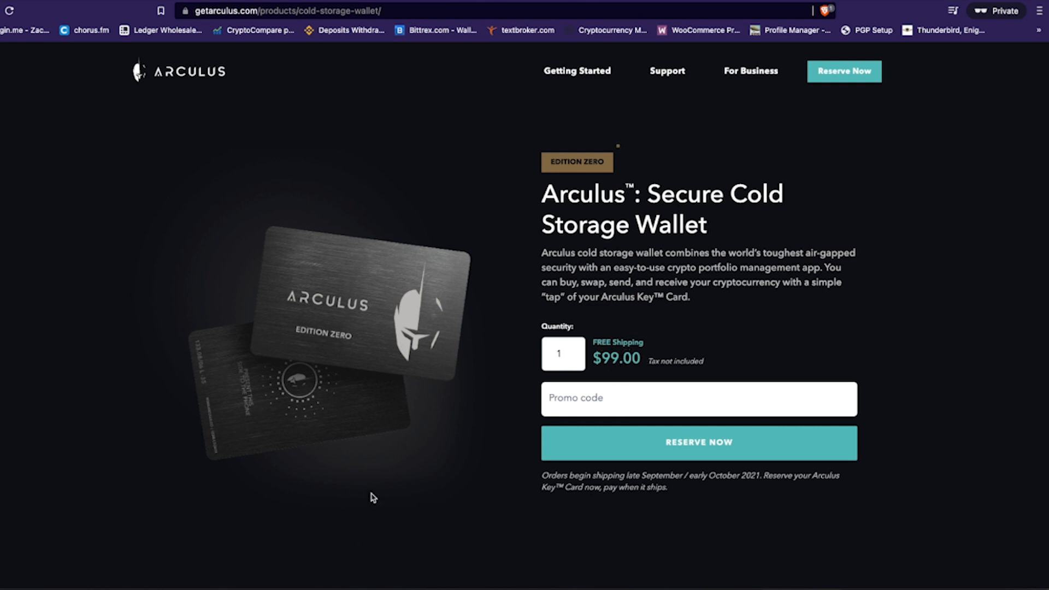
{"action": "mouse_move", "coordinate": [405, 374]}
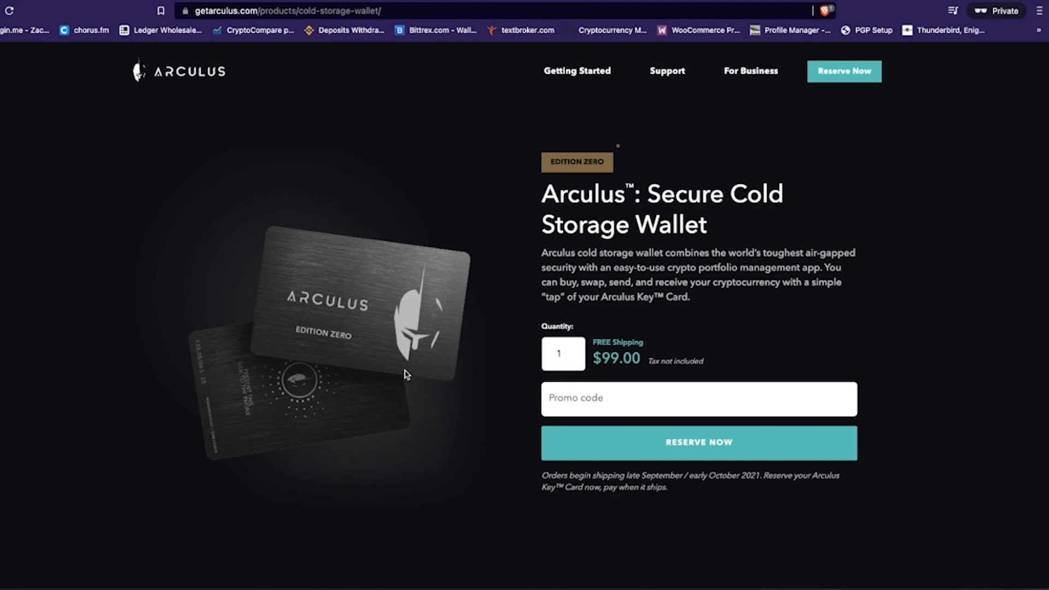
{"action": "mouse_move", "coordinate": [412, 359]}
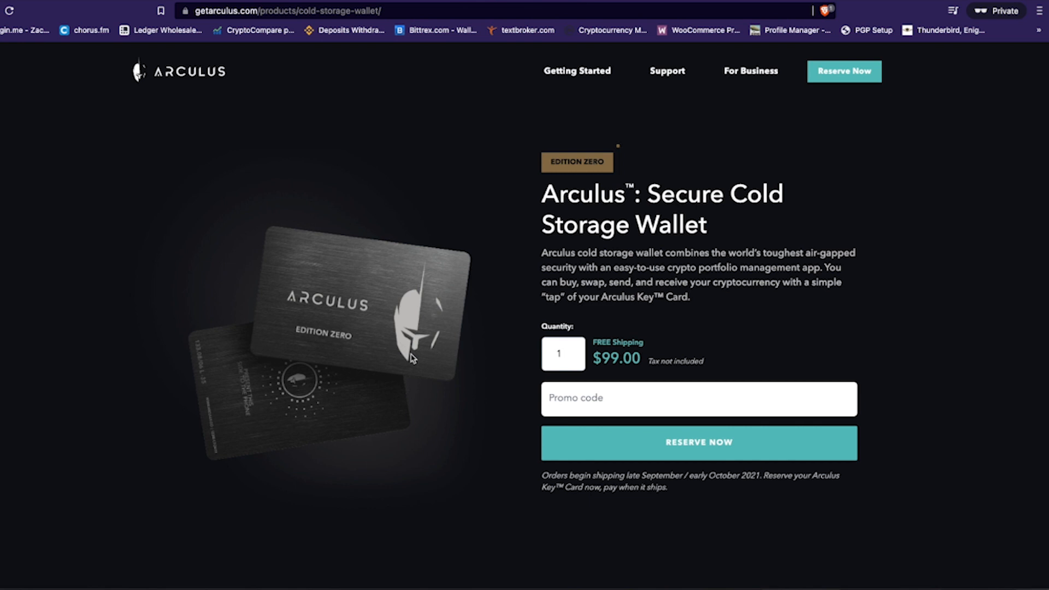
{"action": "mouse_move", "coordinate": [434, 351]}
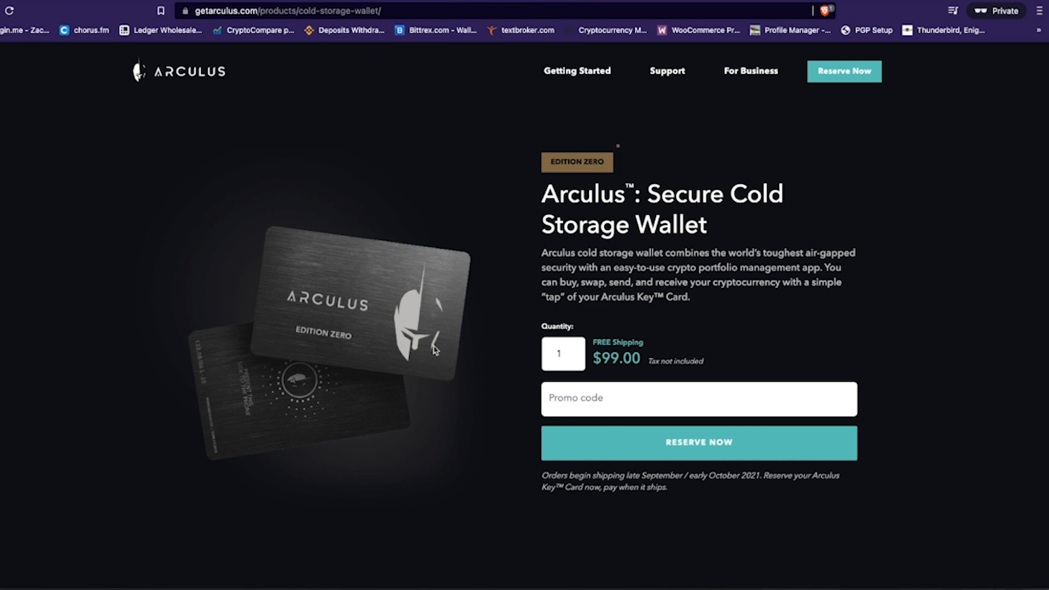
{"action": "scroll", "scroll_direction": "down", "scroll_amount": 3}
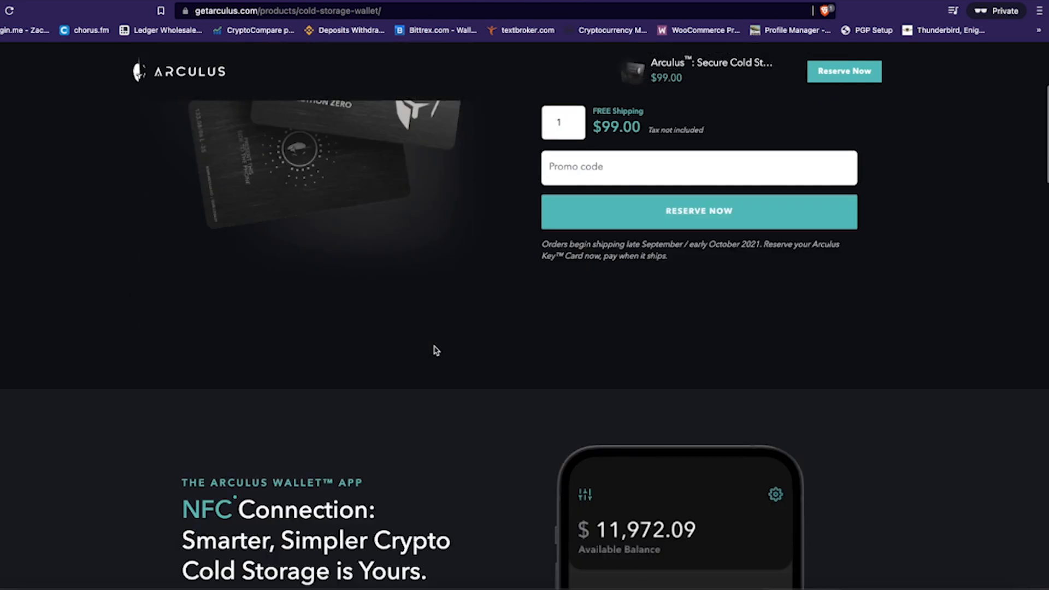
{"action": "scroll", "scroll_direction": "down", "scroll_amount": 3}
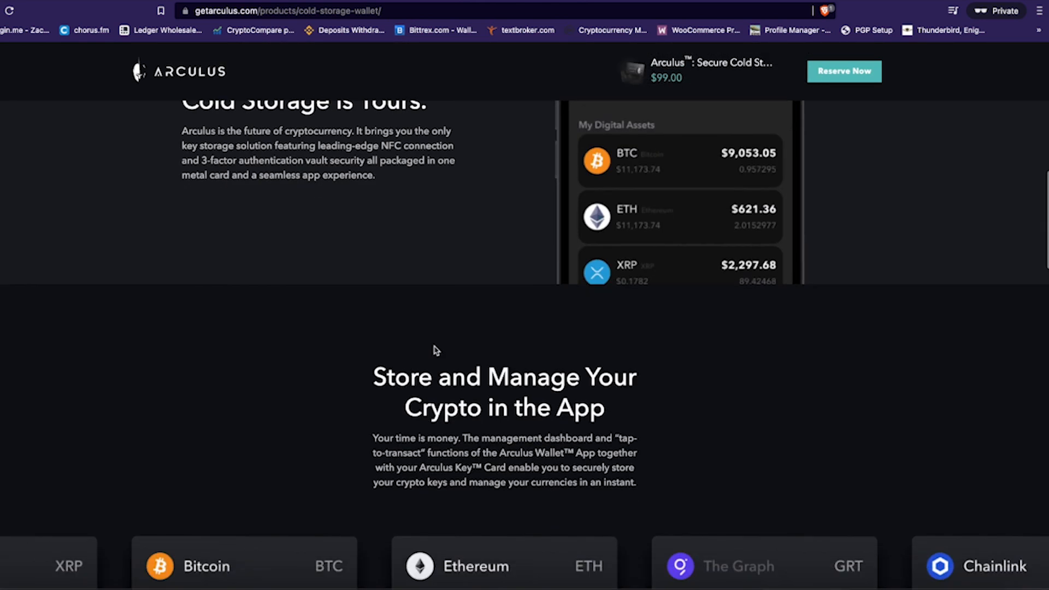
{"action": "scroll", "scroll_direction": "down", "scroll_amount": 3}
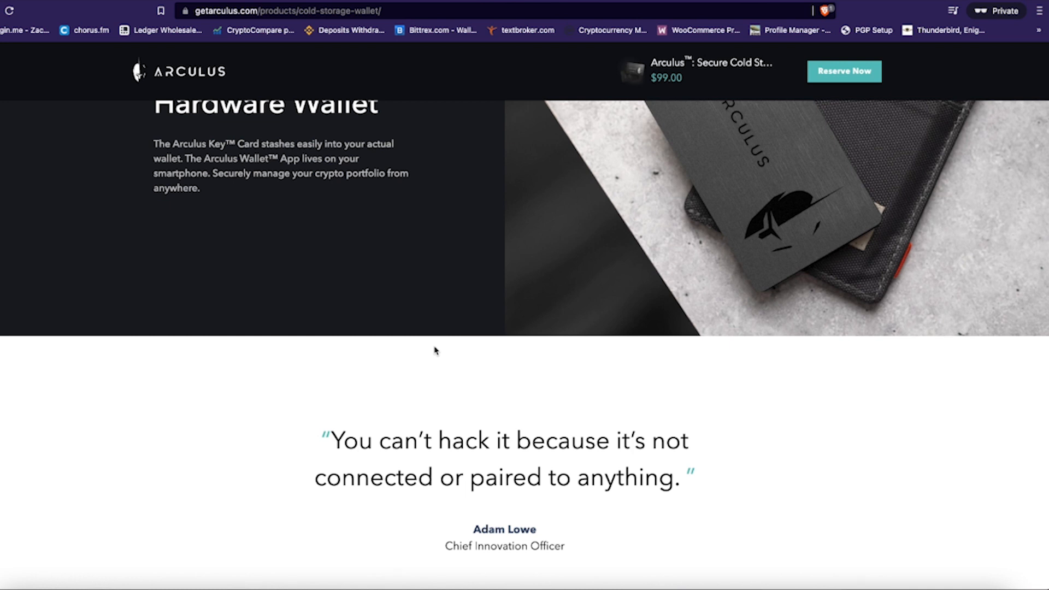
{"action": "scroll", "scroll_direction": "down", "scroll_amount": 3}
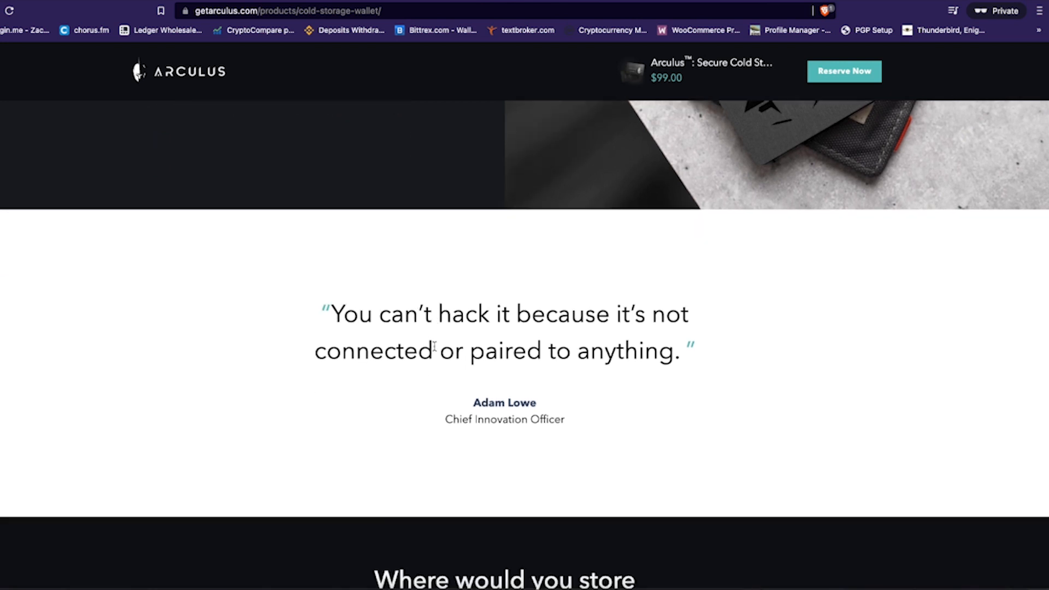
{"action": "scroll", "scroll_direction": "down", "scroll_amount": 3}
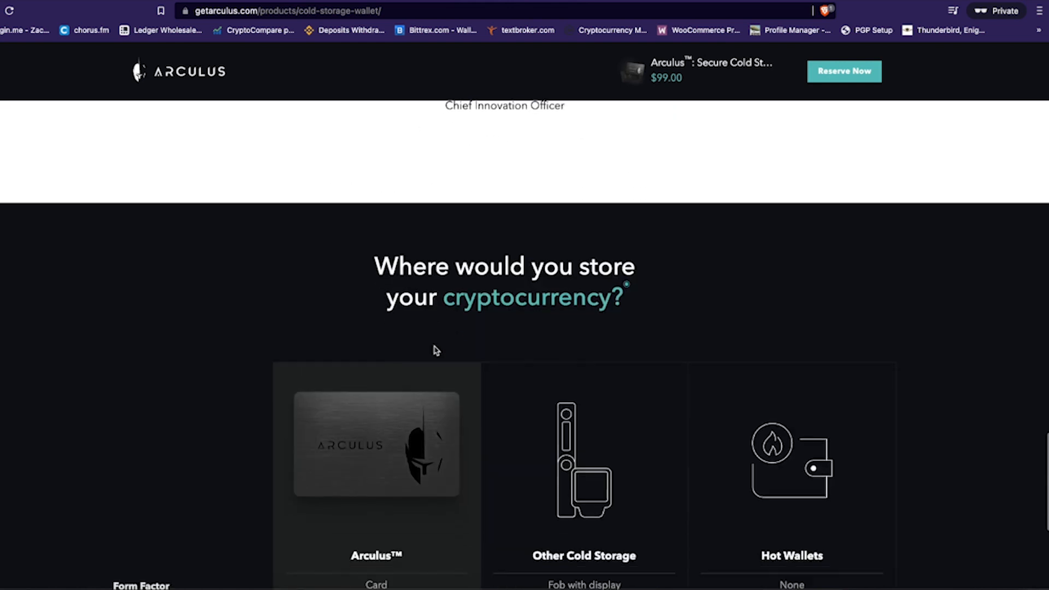
{"action": "scroll", "scroll_direction": "down", "scroll_amount": 3}
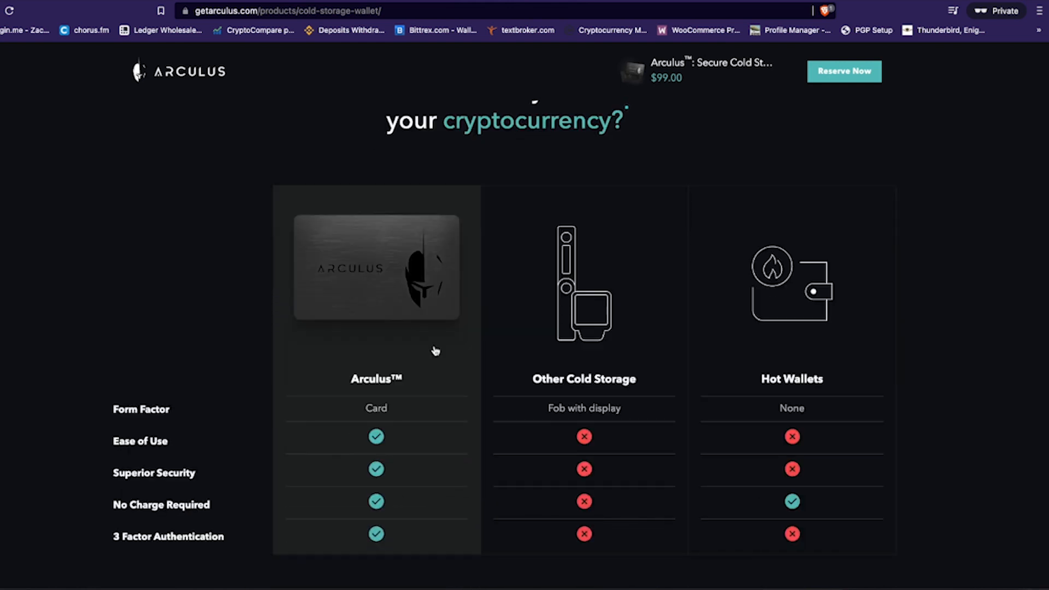
{"action": "scroll", "scroll_direction": "down", "scroll_amount": 3}
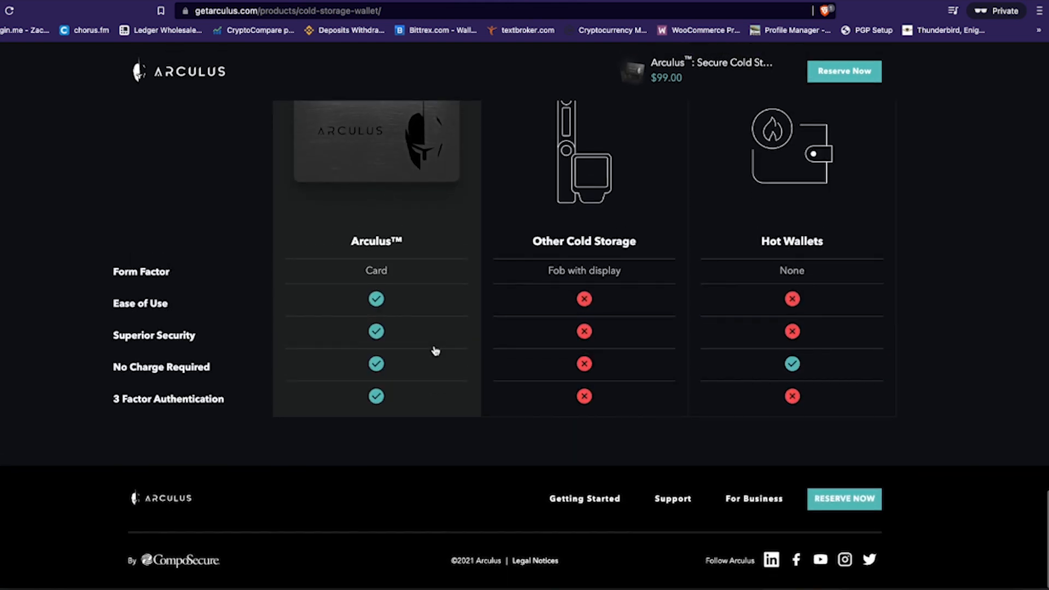
{"action": "scroll", "scroll_direction": "up", "scroll_amount": 3}
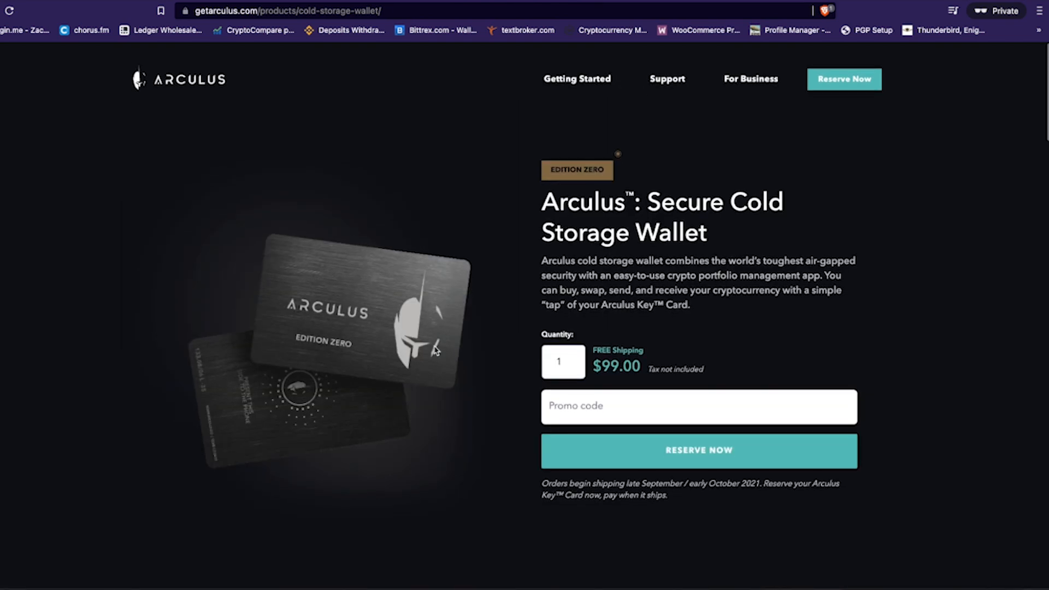
{"action": "scroll", "scroll_direction": "down", "scroll_amount": 3}
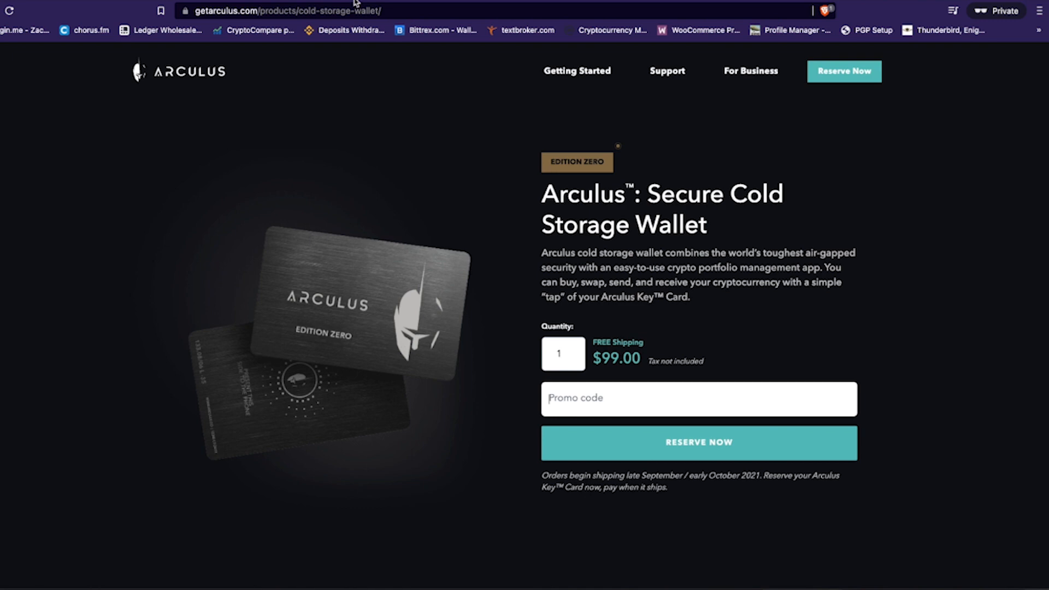
{"action": "scroll", "scroll_direction": "down", "scroll_amount": 3}
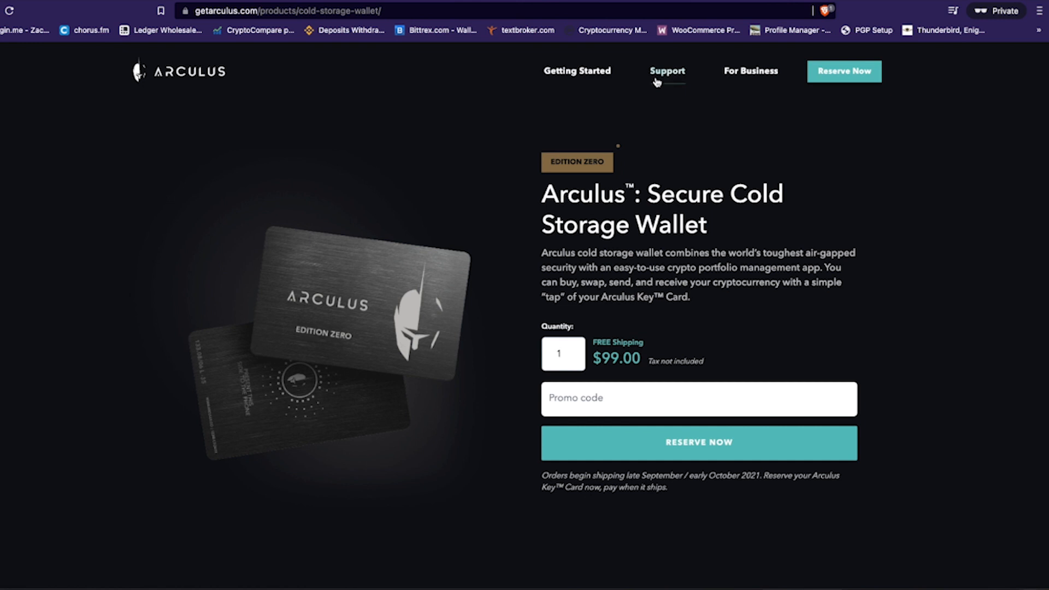
{"action": "mouse_move", "coordinate": [577, 71]}
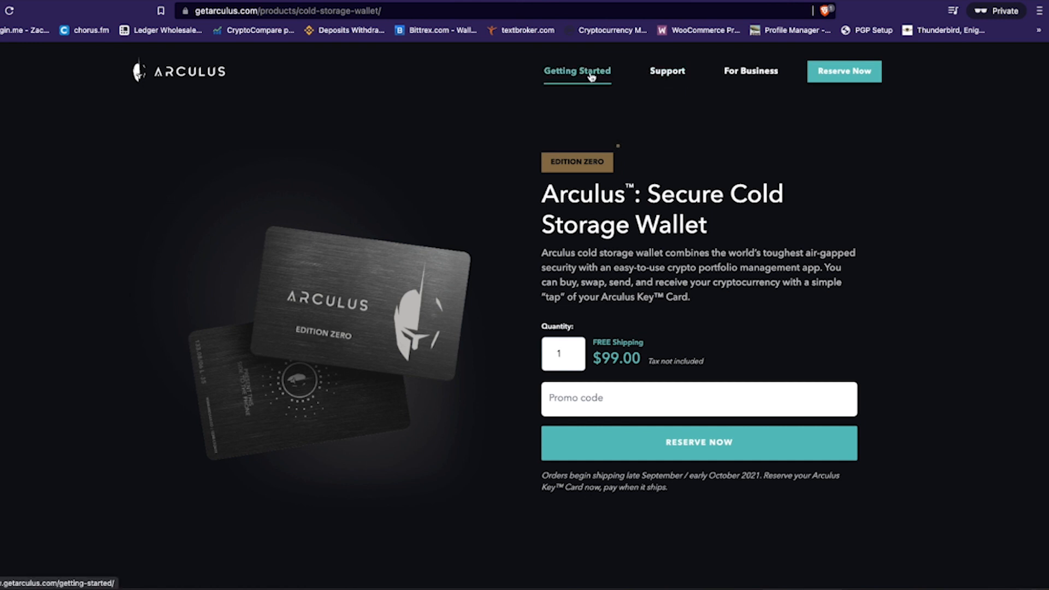
{"action": "mouse_move", "coordinate": [750, 71]}
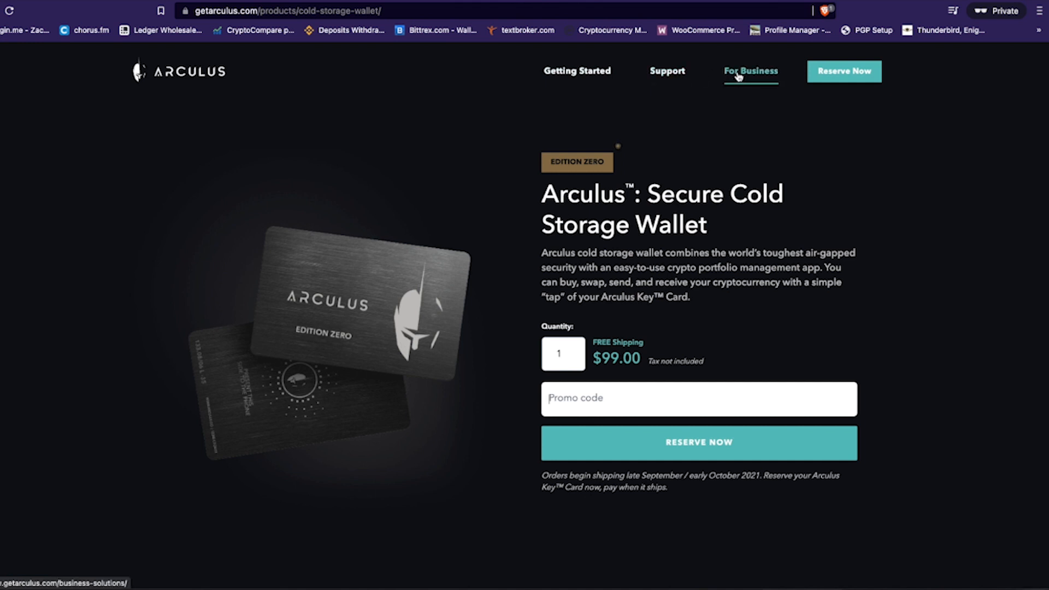
{"action": "mouse_move", "coordinate": [645, 80]}
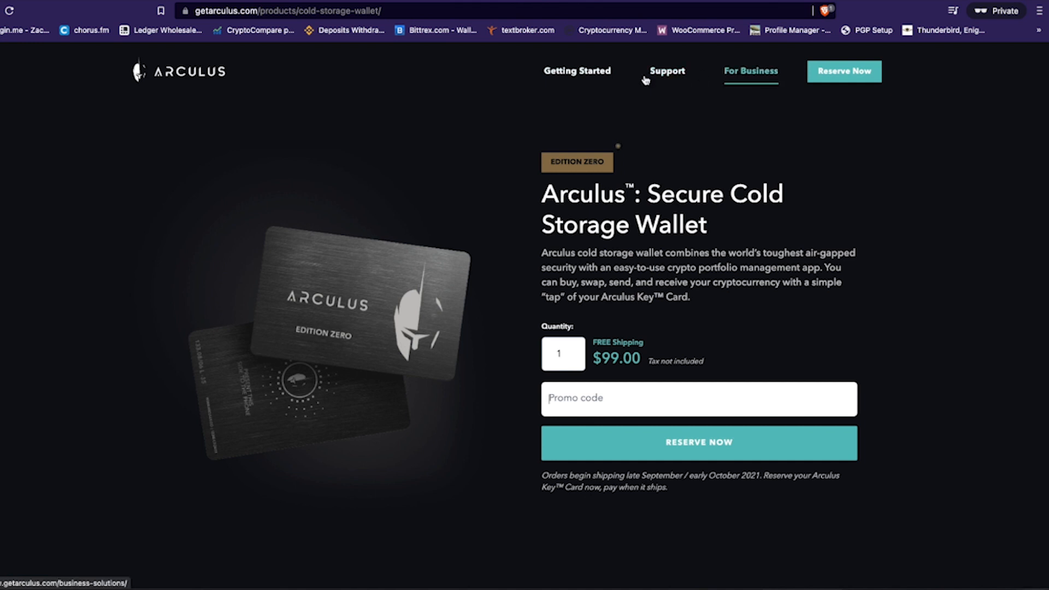
Open 'Which cryptocurrencies does your Arculus Wallet support?' and scroll to its related articles.
{"action": "left_click", "coordinate": [665, 71]}
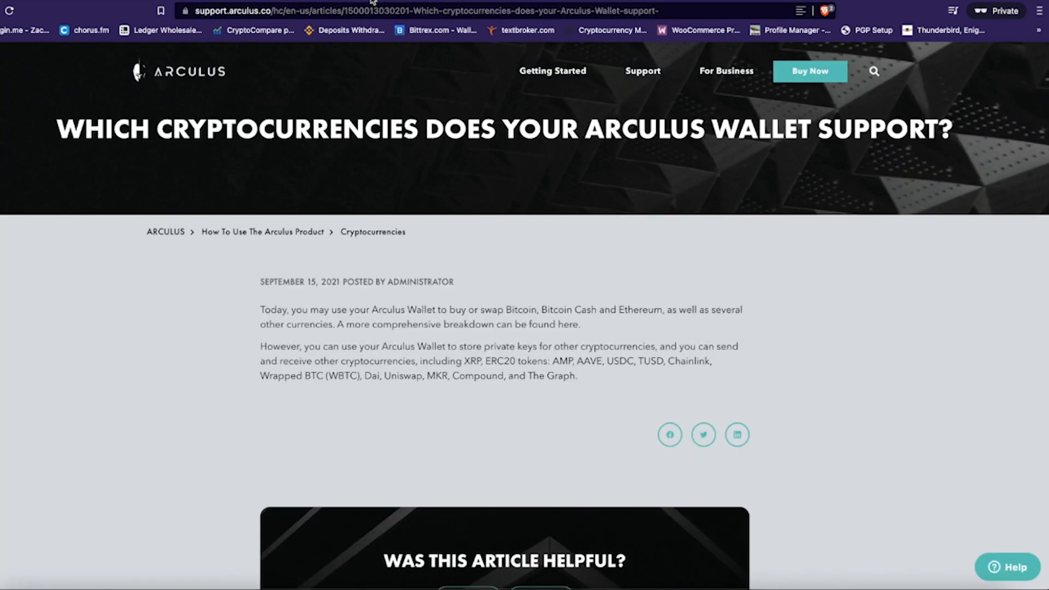
{"action": "scroll", "scroll_direction": "down", "scroll_amount": 3}
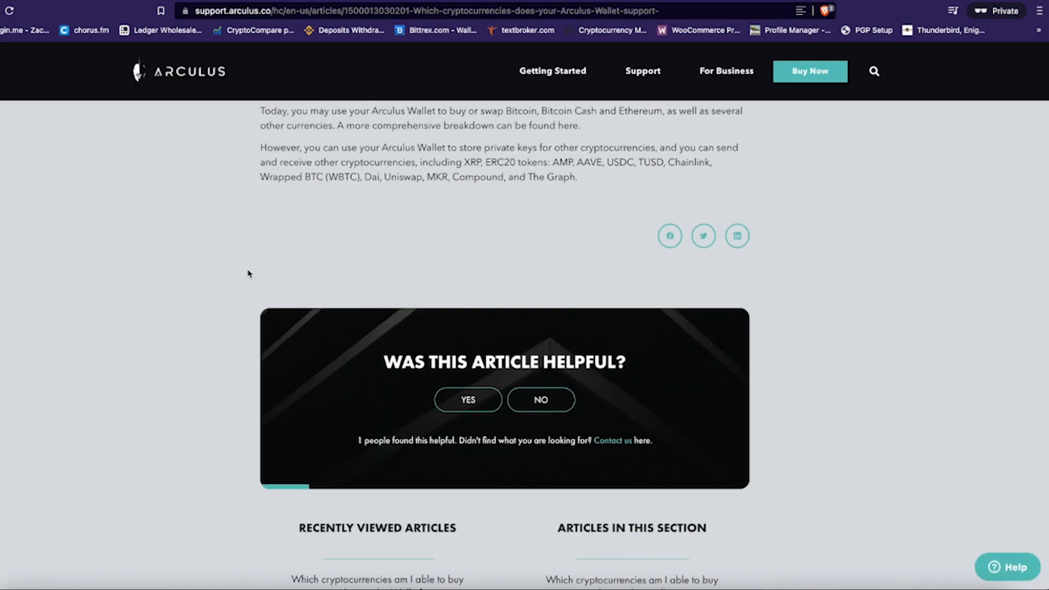
{"action": "scroll", "scroll_direction": "down", "scroll_amount": 3}
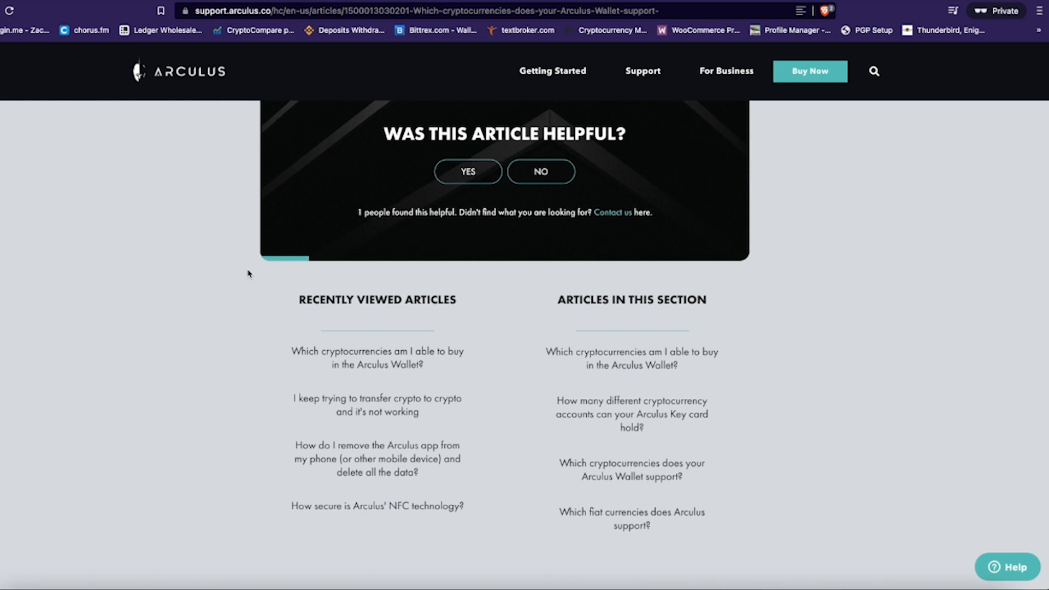
{"action": "scroll", "scroll_direction": "down", "scroll_amount": 3}
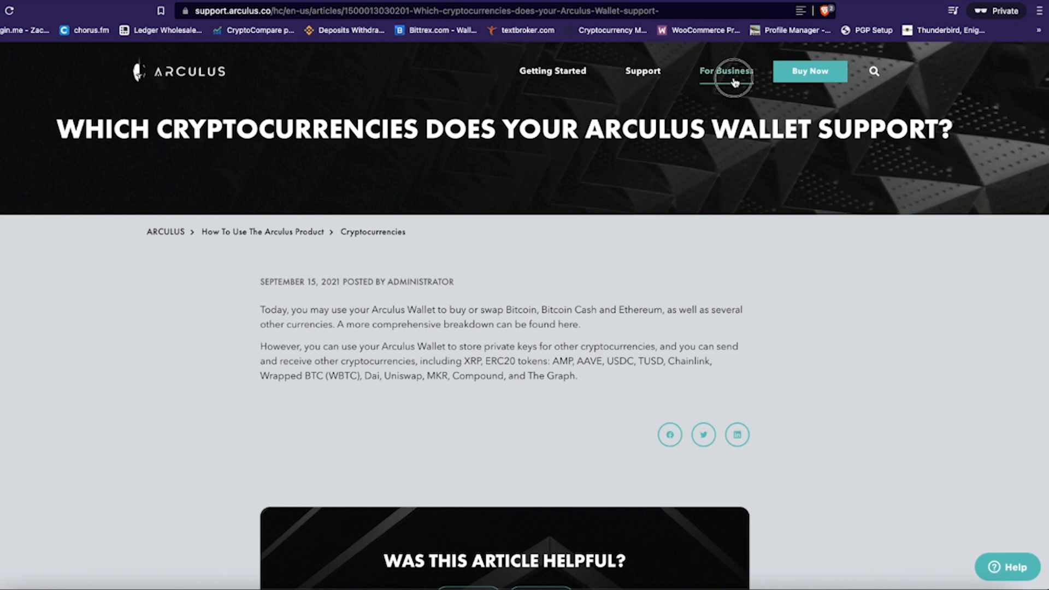
Go to For Business and scroll to the integration description with the I'M INTERESTED button.
{"action": "left_click", "coordinate": [726, 71]}
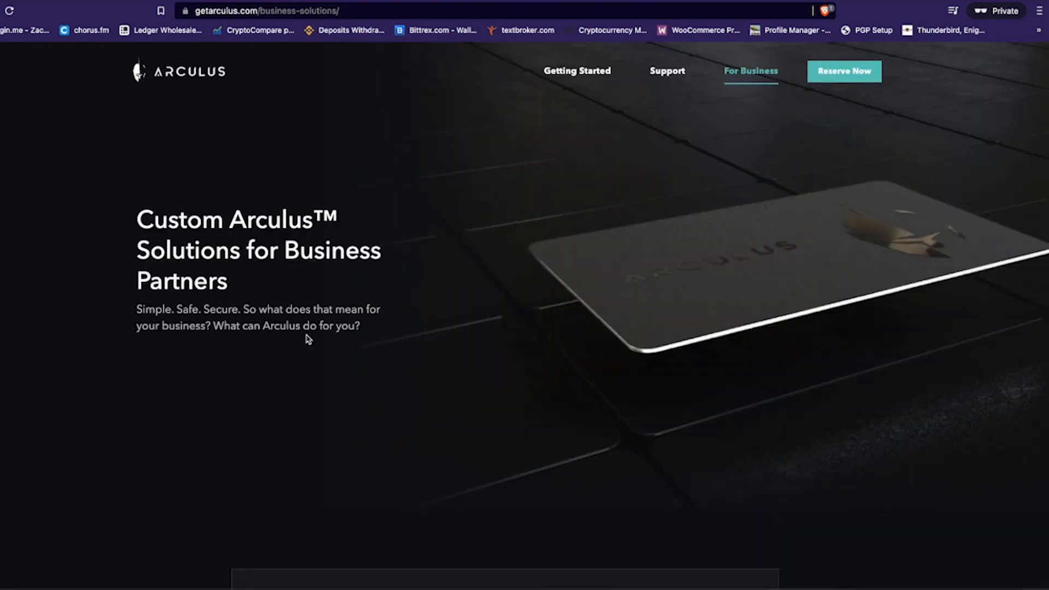
{"action": "mouse_move", "coordinate": [295, 336]}
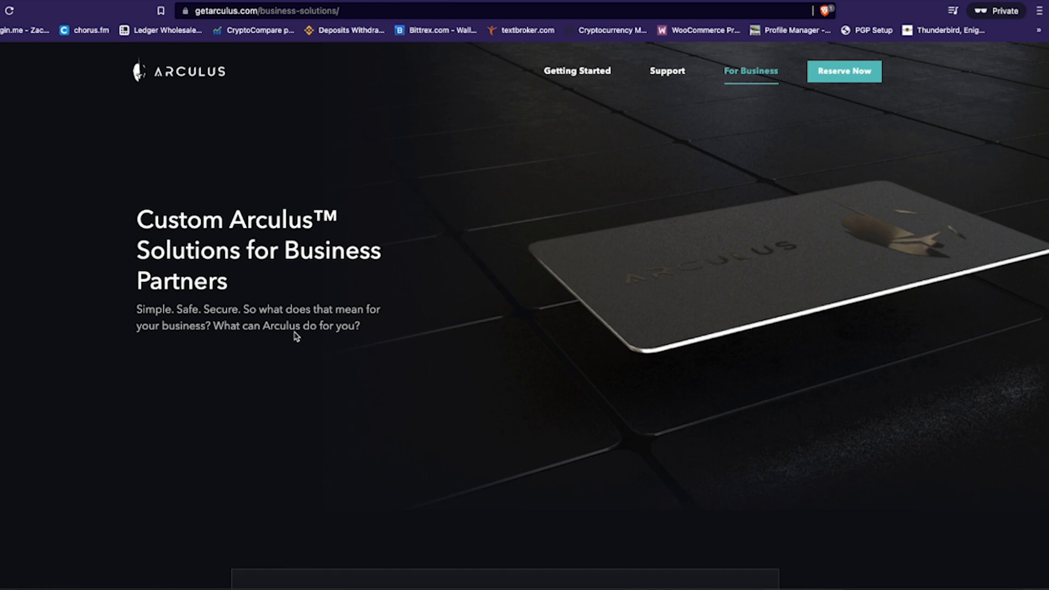
{"action": "scroll", "scroll_direction": "down", "scroll_amount": 3}
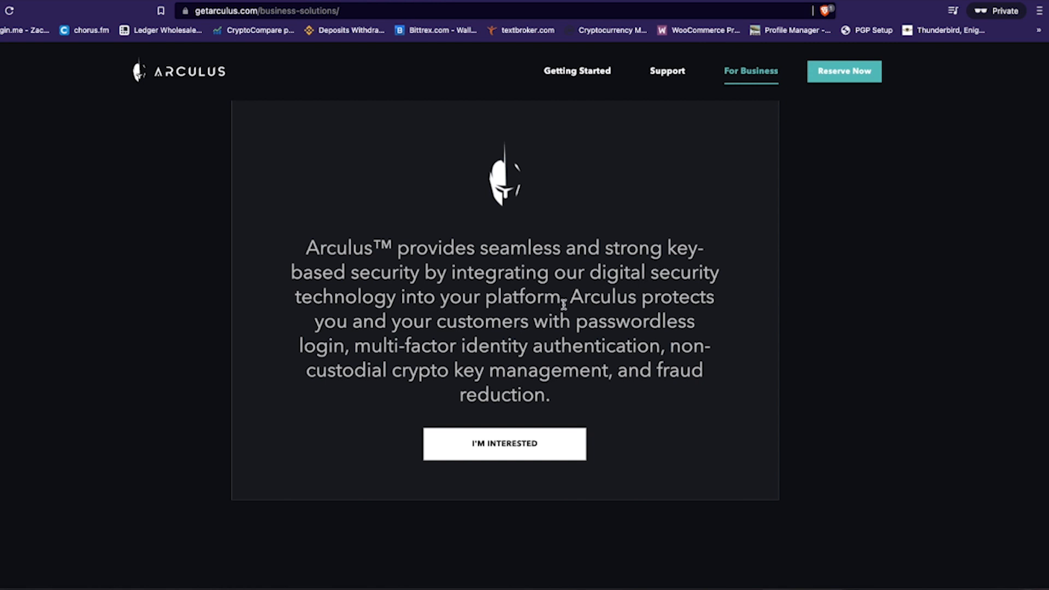
{"action": "mouse_move", "coordinate": [583, 356]}
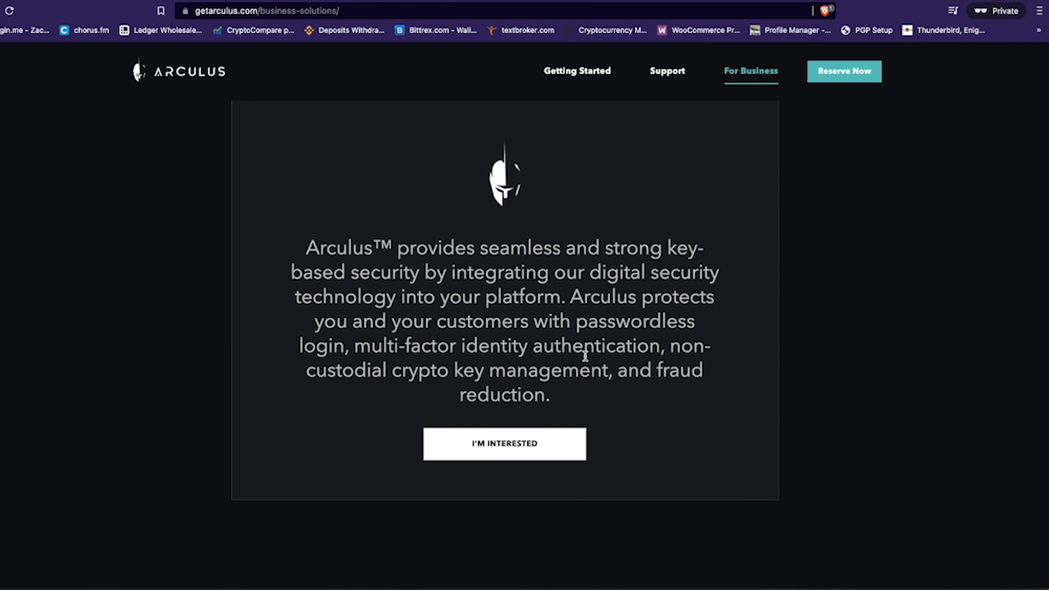
{"action": "mouse_move", "coordinate": [396, 442]}
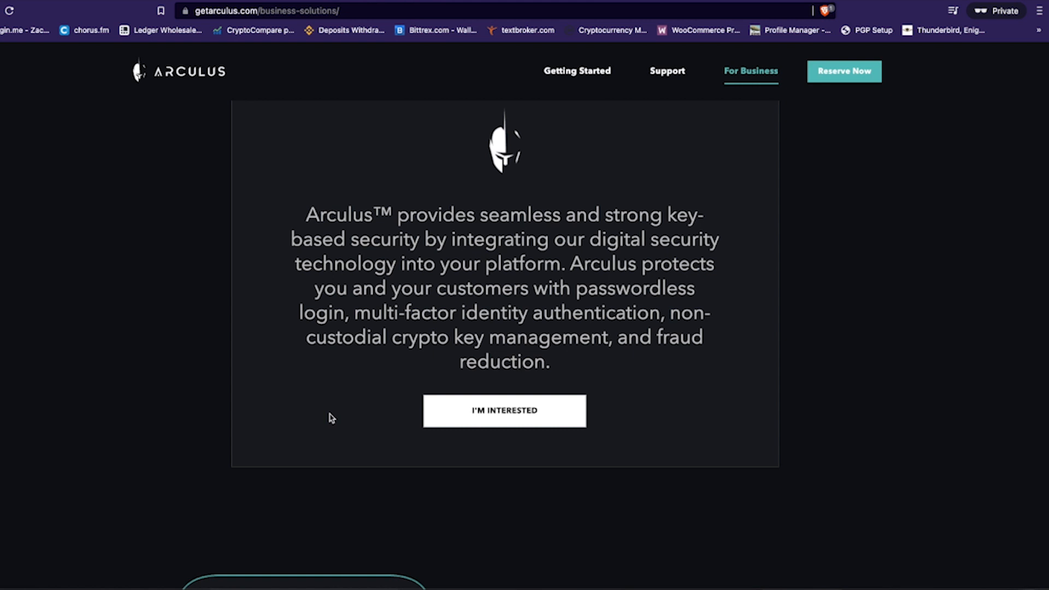
{"action": "scroll", "scroll_direction": "down", "scroll_amount": 3}
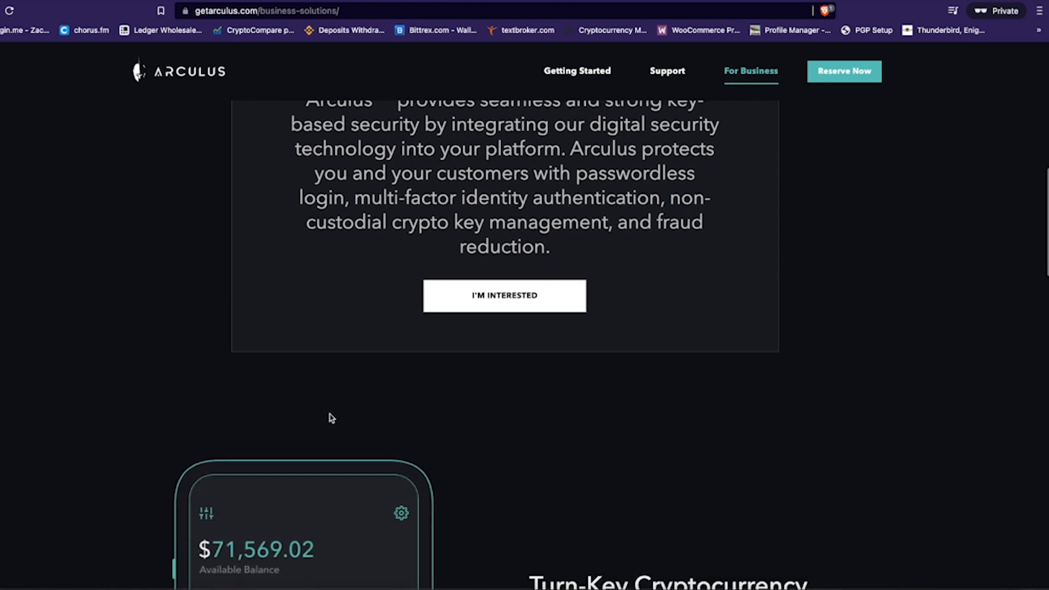
{"action": "scroll", "scroll_direction": "down", "scroll_amount": 3}
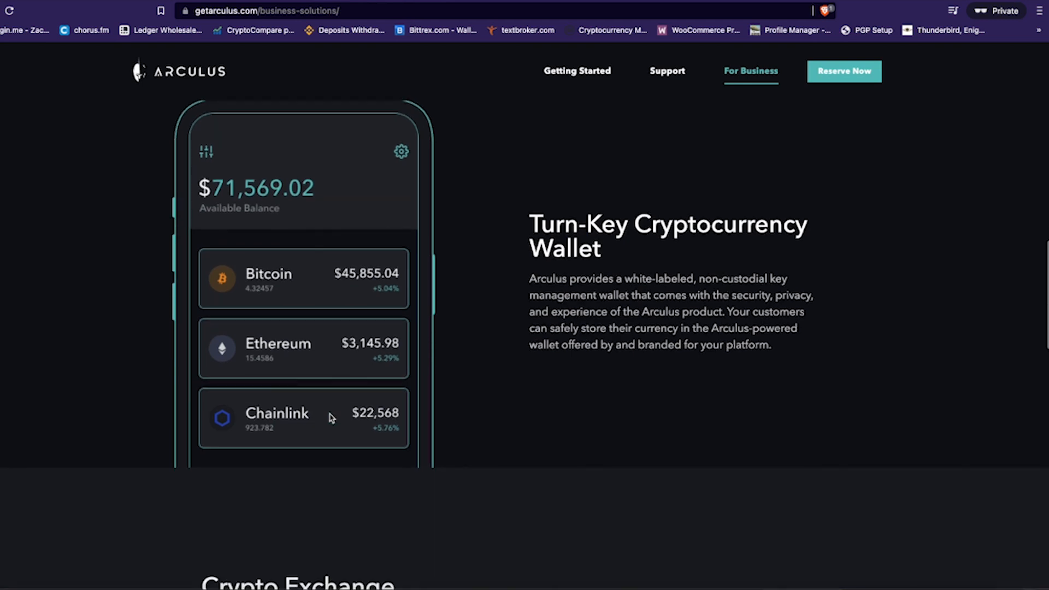
{"action": "scroll", "scroll_direction": "down", "scroll_amount": 3}
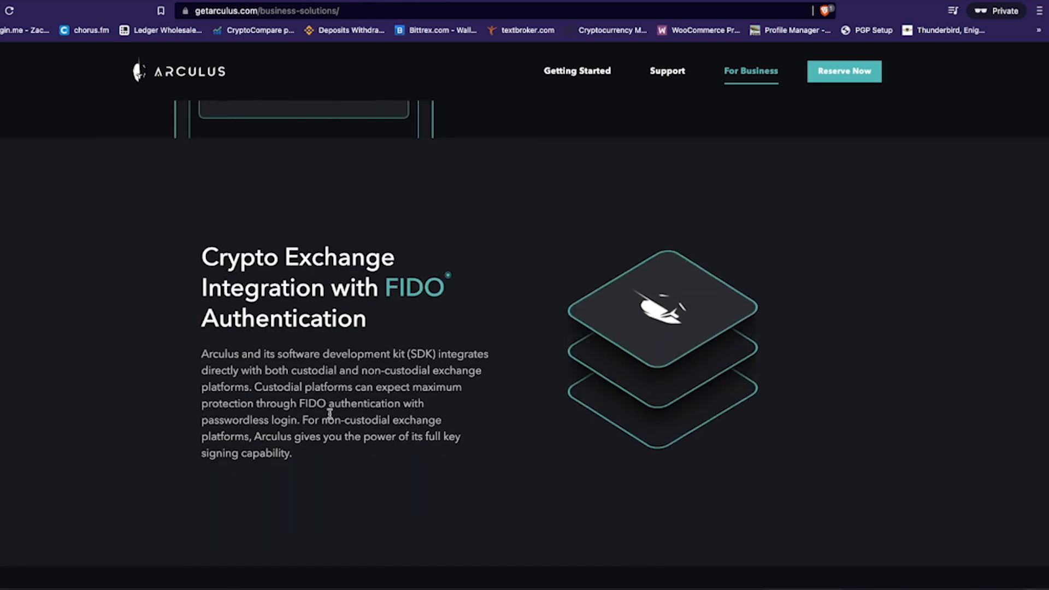
{"action": "scroll", "scroll_direction": "down", "scroll_amount": 3}
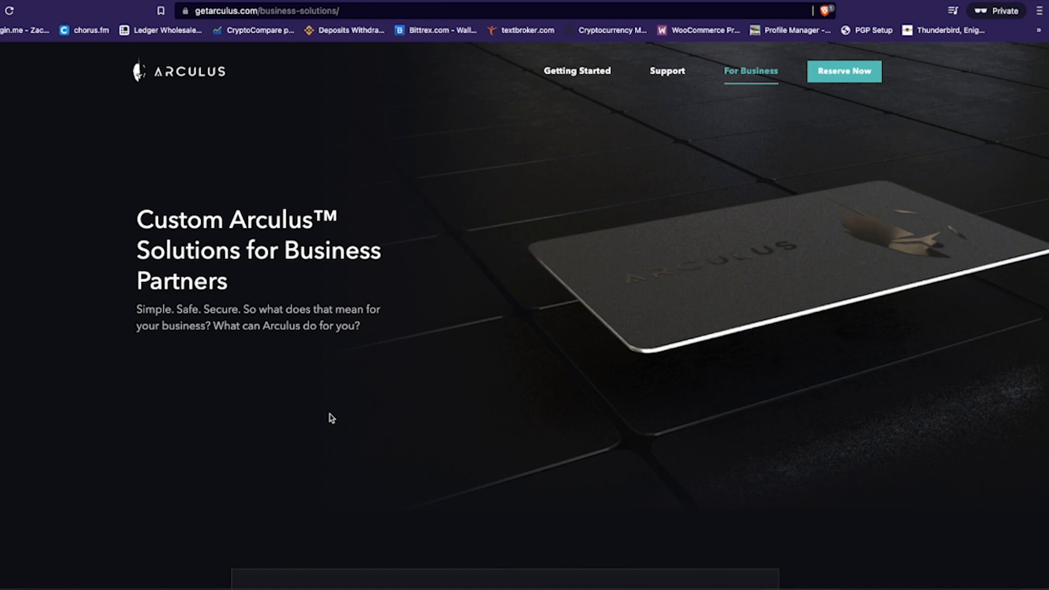
{"action": "mouse_move", "coordinate": [489, 245]}
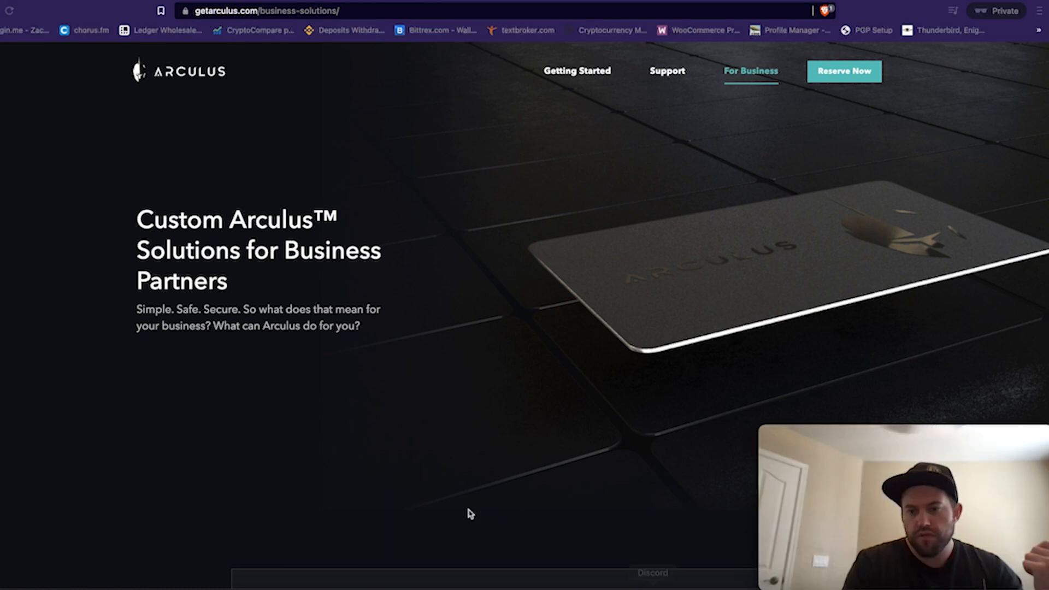
{"action": "mouse_move", "coordinate": [460, 475]}
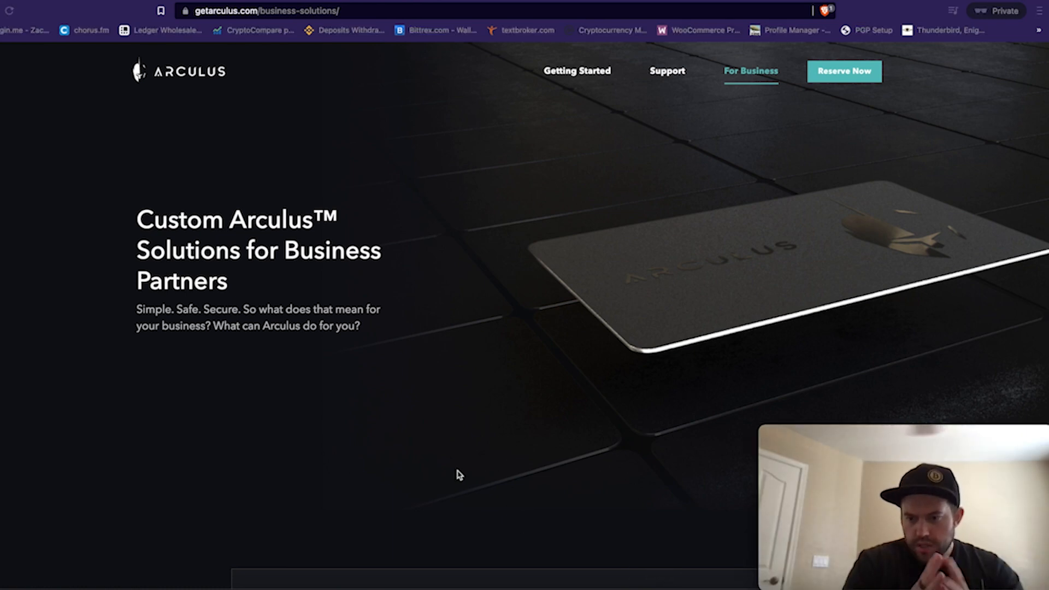